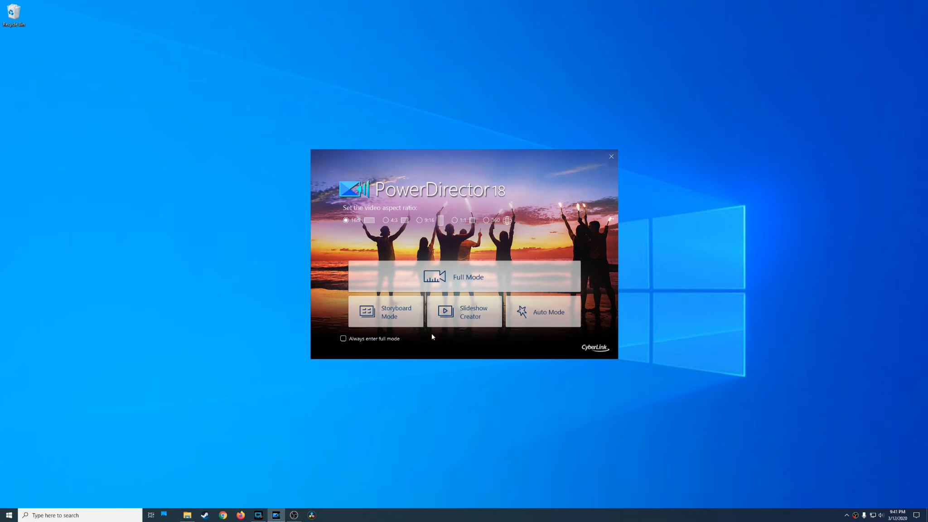
Step: Enter Storyboard Mode and look around the editor workspace
left_click(464, 276)
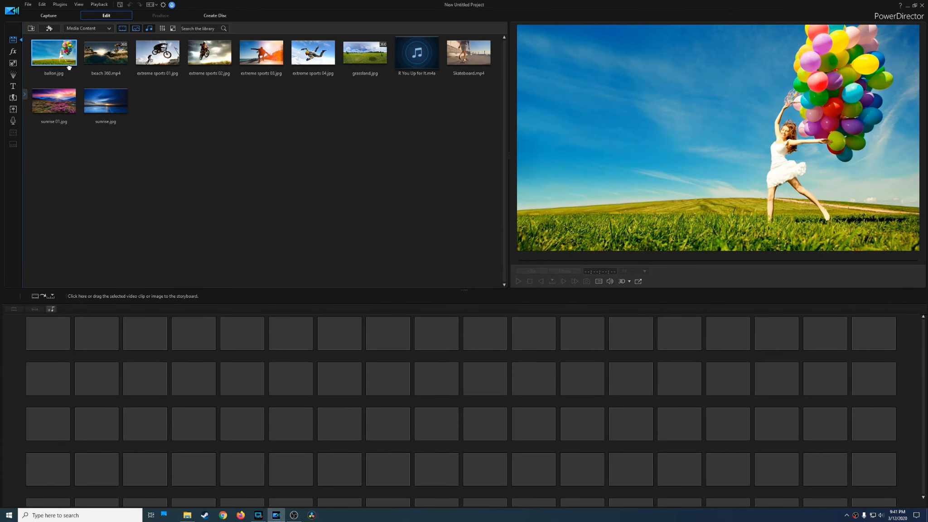
left_click_drag(54, 51, 48, 333)
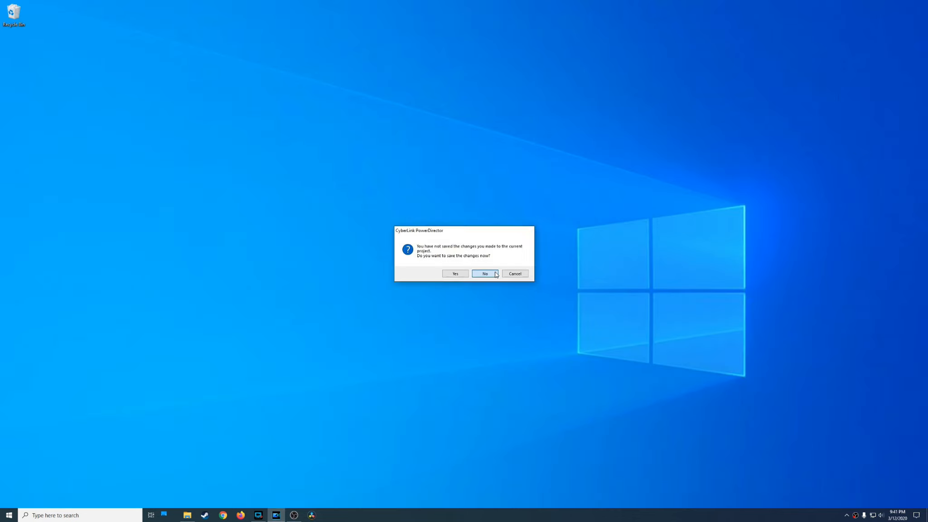
Step: Discard the unsaved project on closing and dismiss the startup launcher
left_click(483, 274)
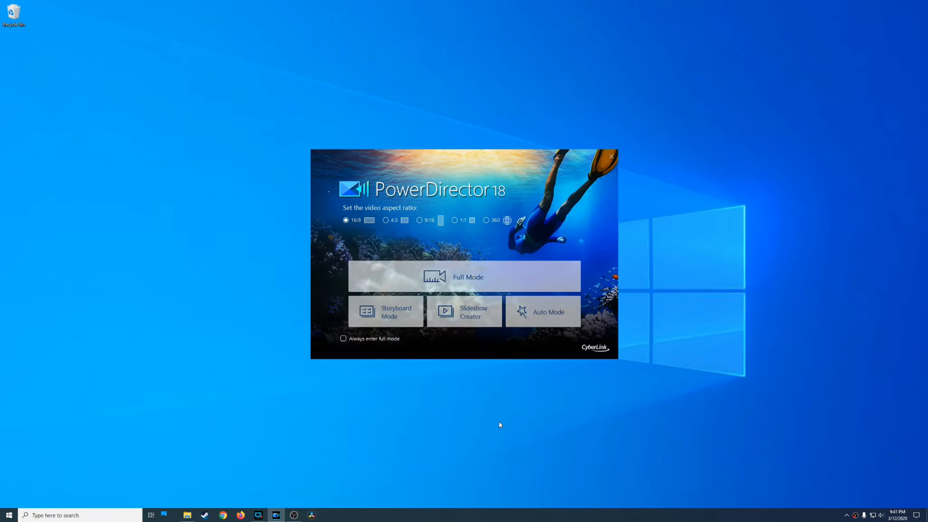
left_click(610, 157)
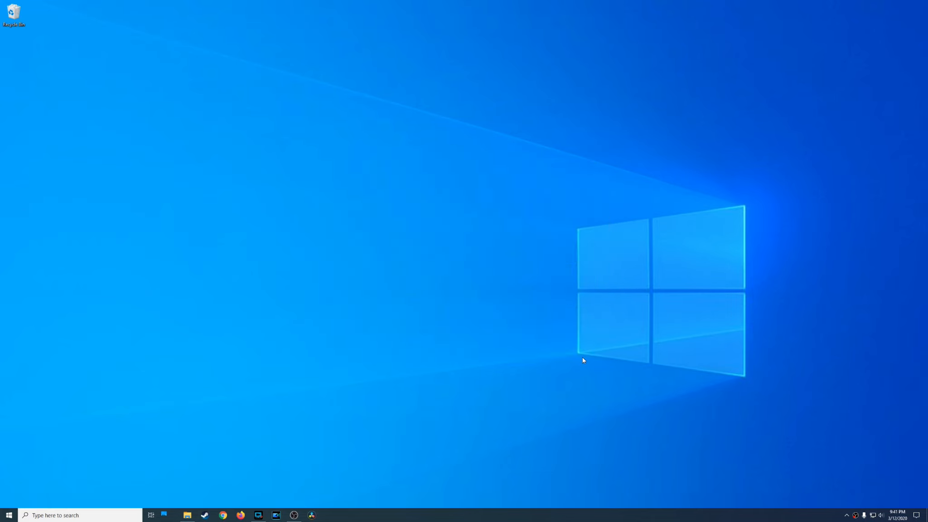
Step: Relaunch PowerDirector, then cancel out of the Slideshow Creator
left_click(276, 514)
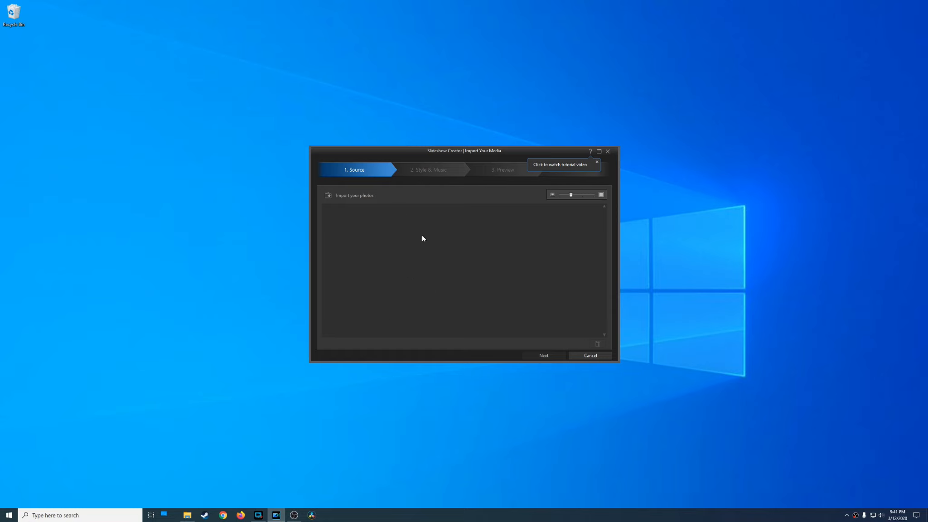
mouse_move(581, 355)
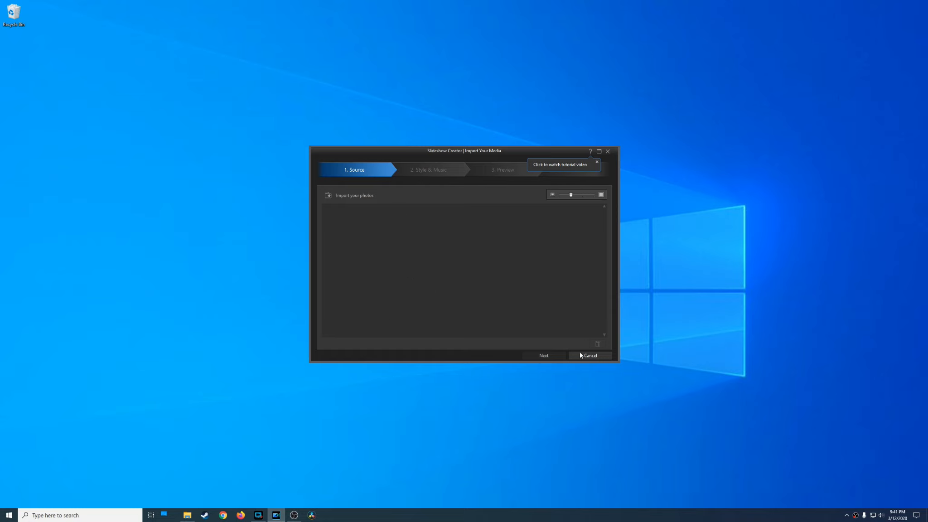
left_click(589, 355)
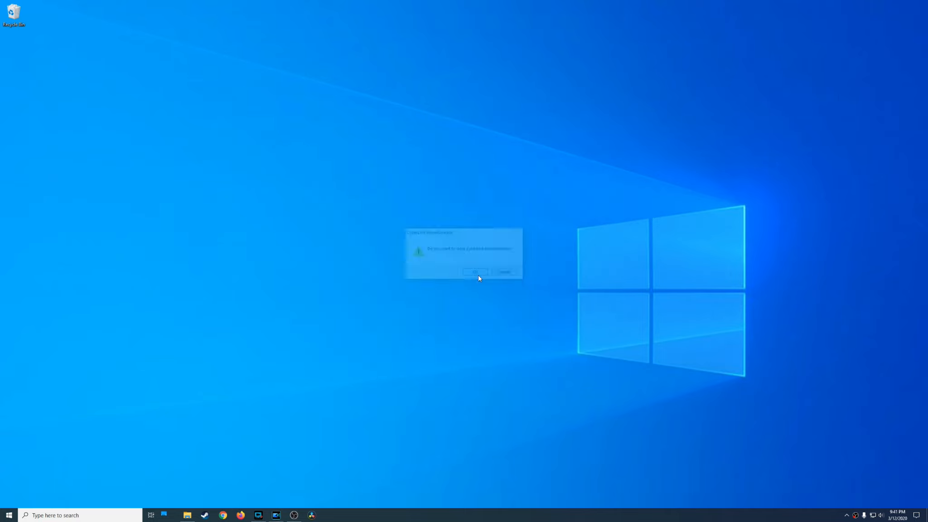
left_click(473, 272)
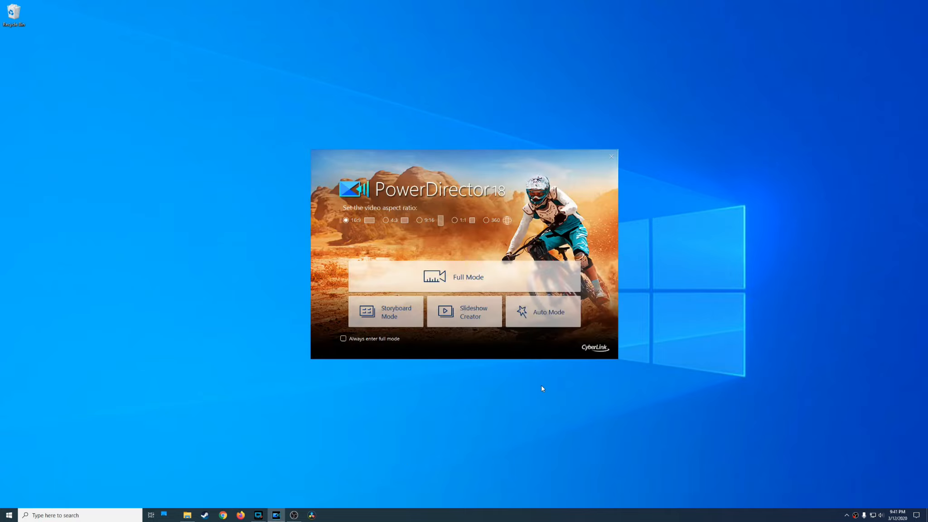
Step: Start the Magic Movie Wizard, close PowerDirector, and relaunch it from the taskbar
left_click(467, 277)
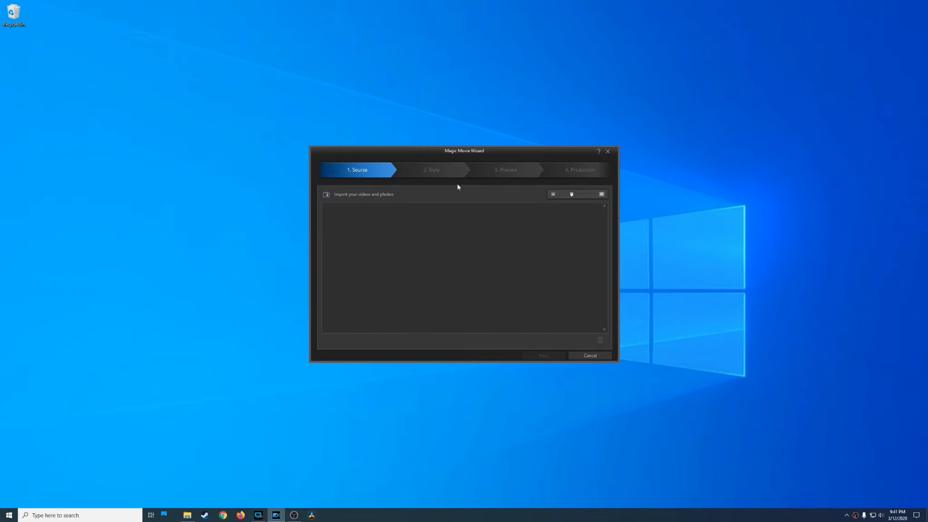
mouse_move(473, 216)
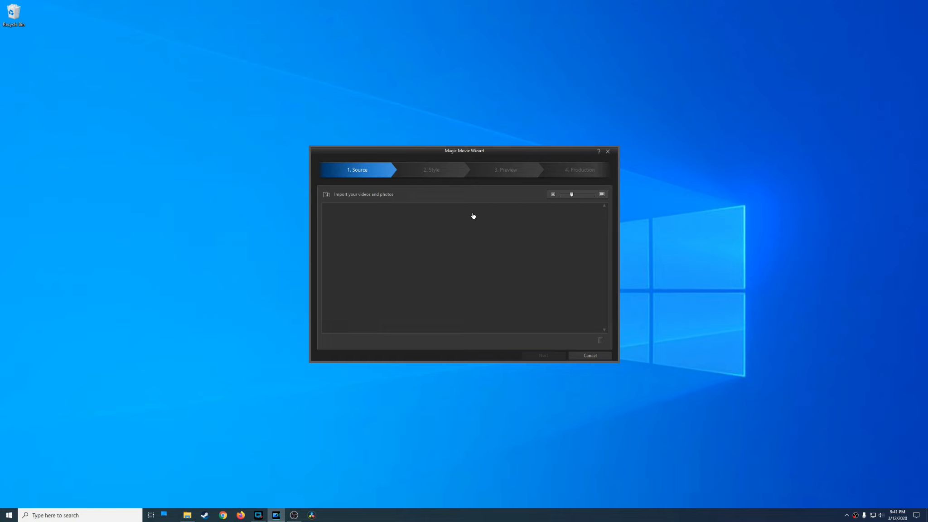
mouse_move(437, 171)
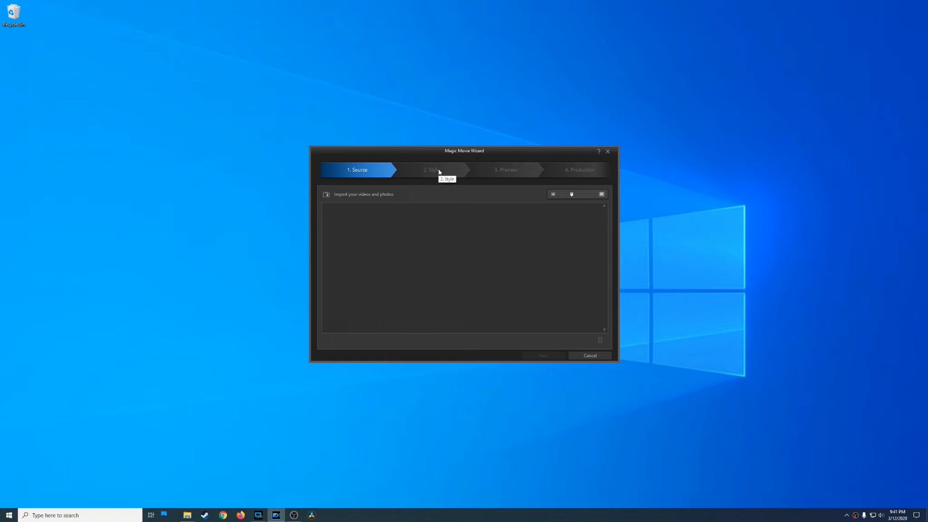
mouse_move(461, 209)
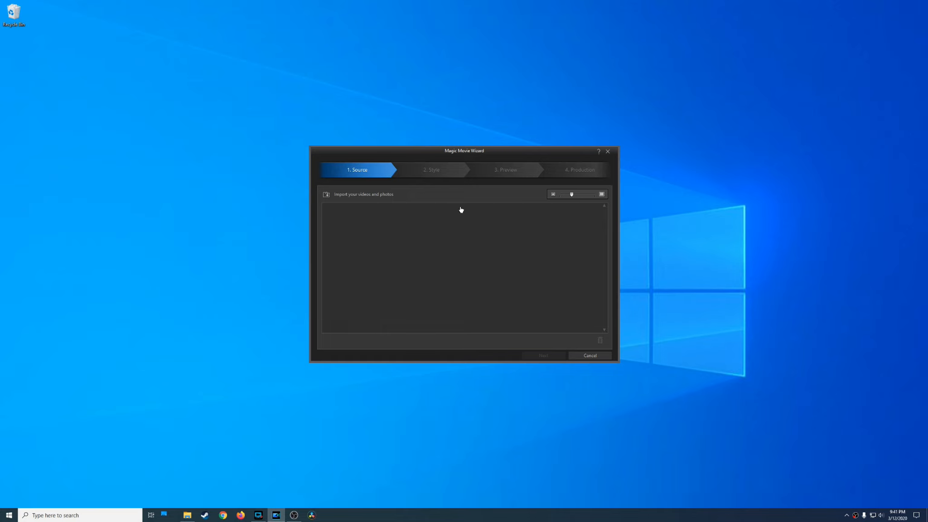
mouse_move(447, 213)
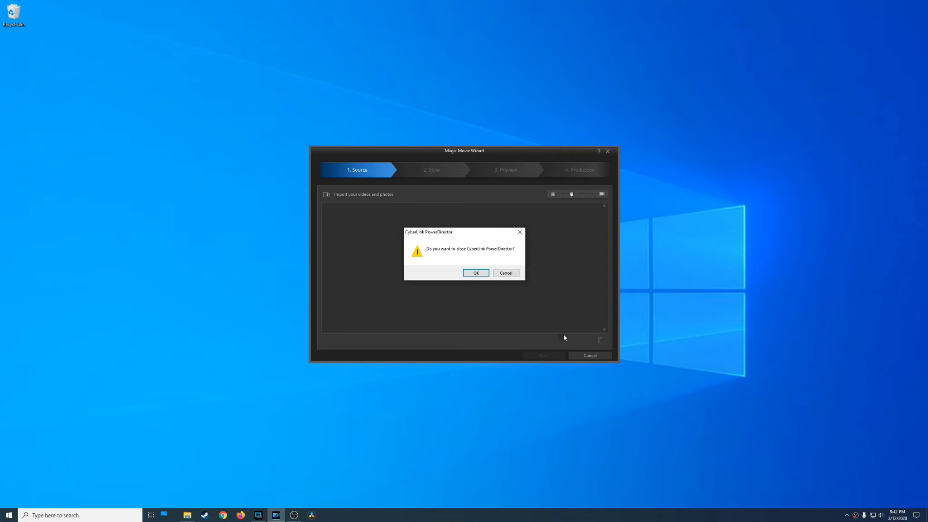
left_click(475, 272)
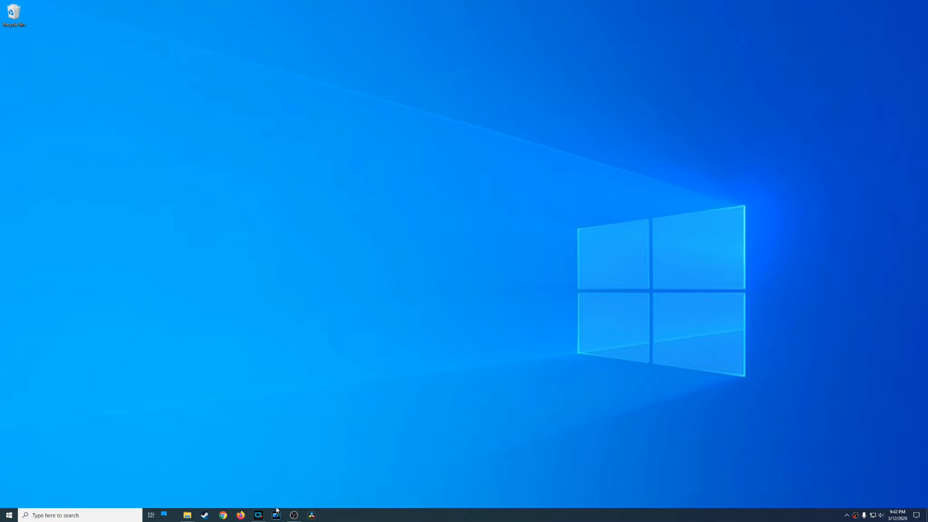
left_click(275, 514)
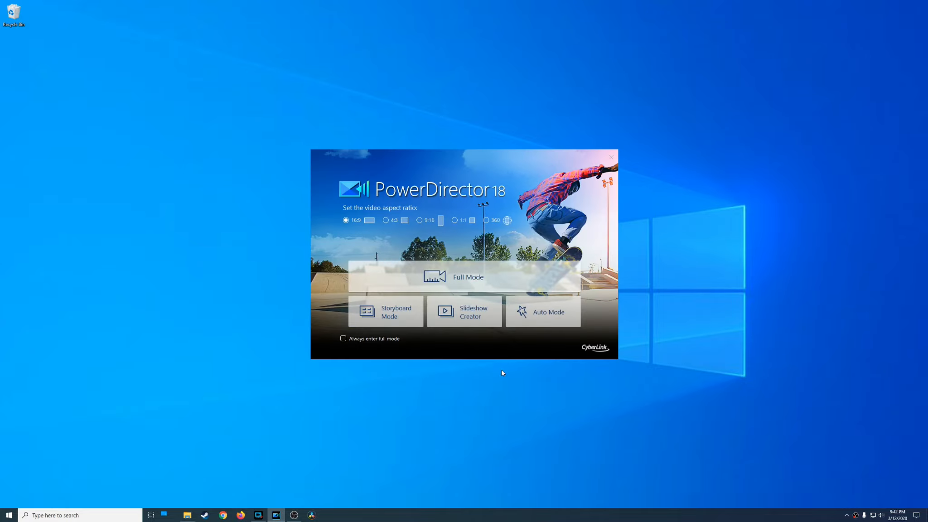
Step: Enter Full Mode to get a new untitled project with the full editing workspace
left_click(467, 277)
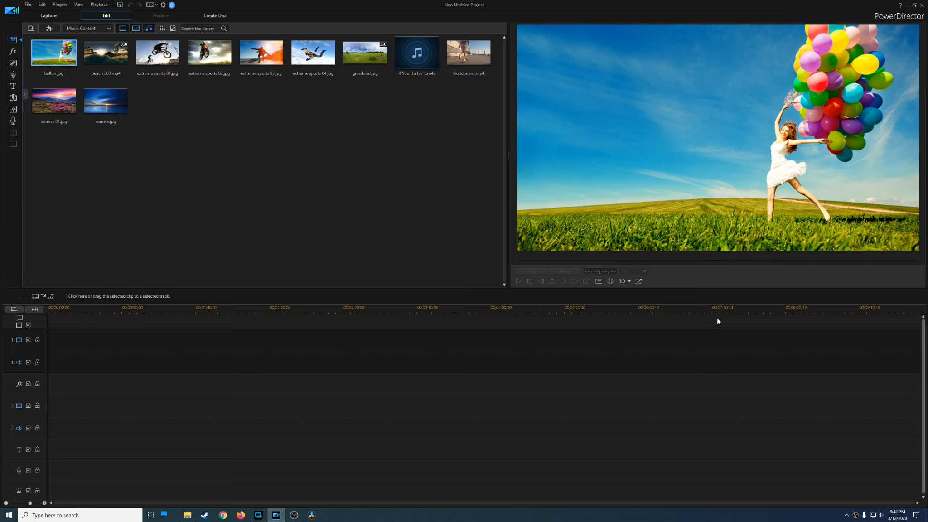
mouse_move(377, 137)
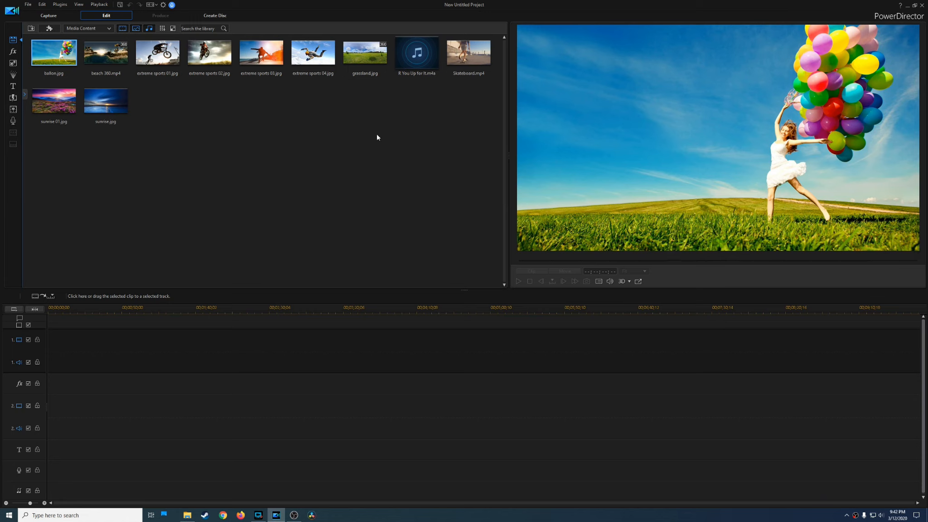
mouse_move(49, 67)
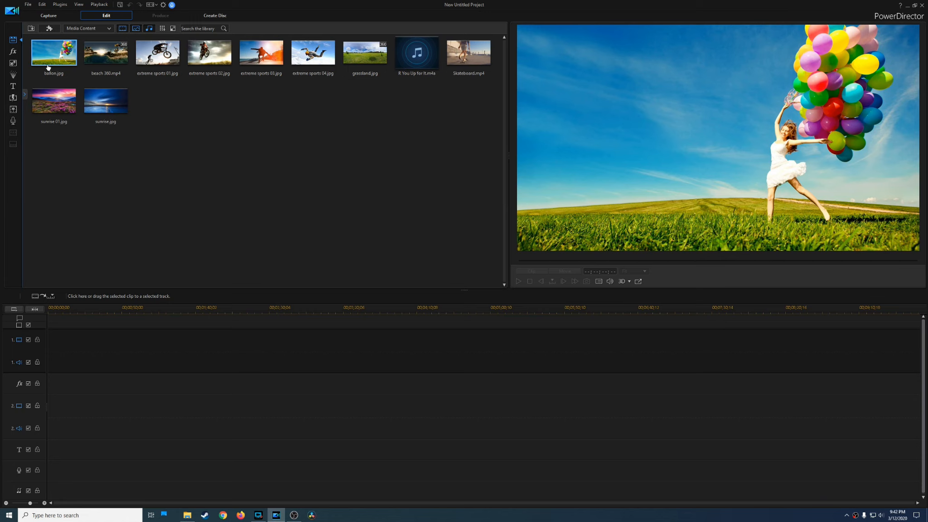
mouse_move(303, 141)
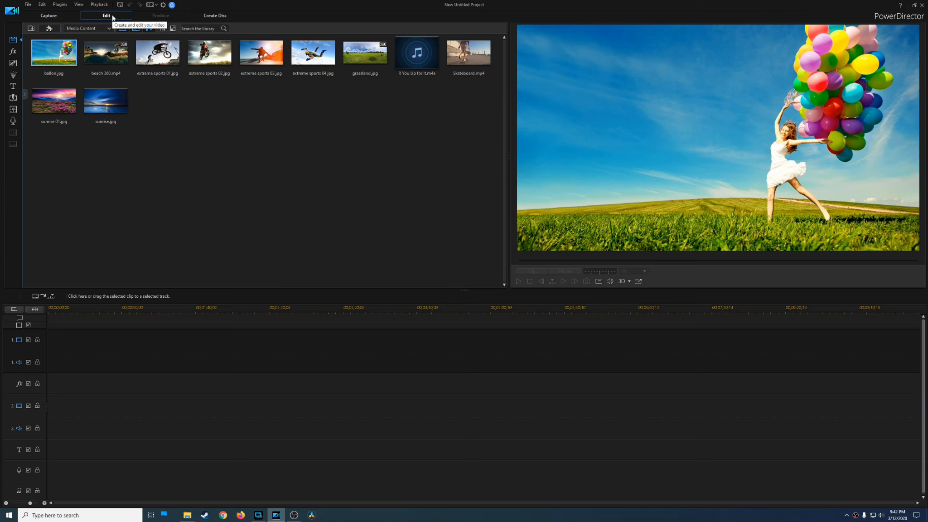
mouse_move(243, 14)
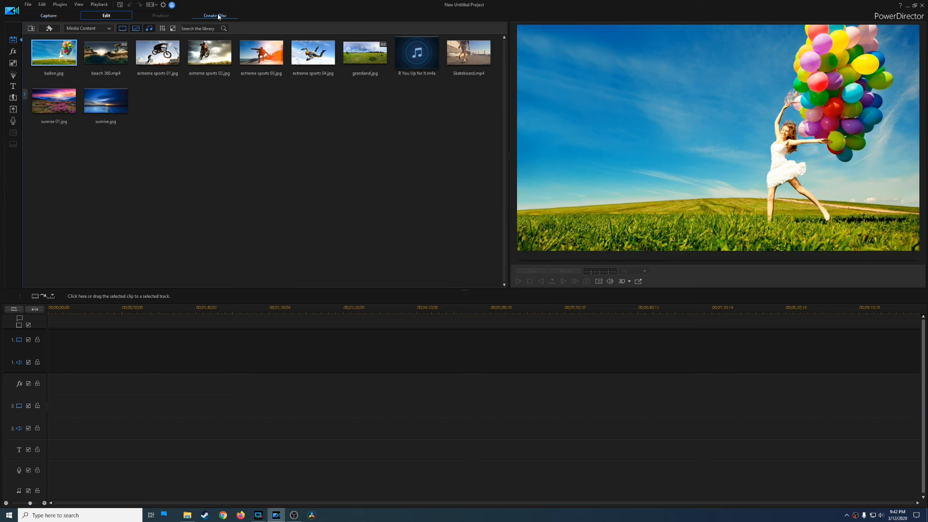
mouse_move(214, 15)
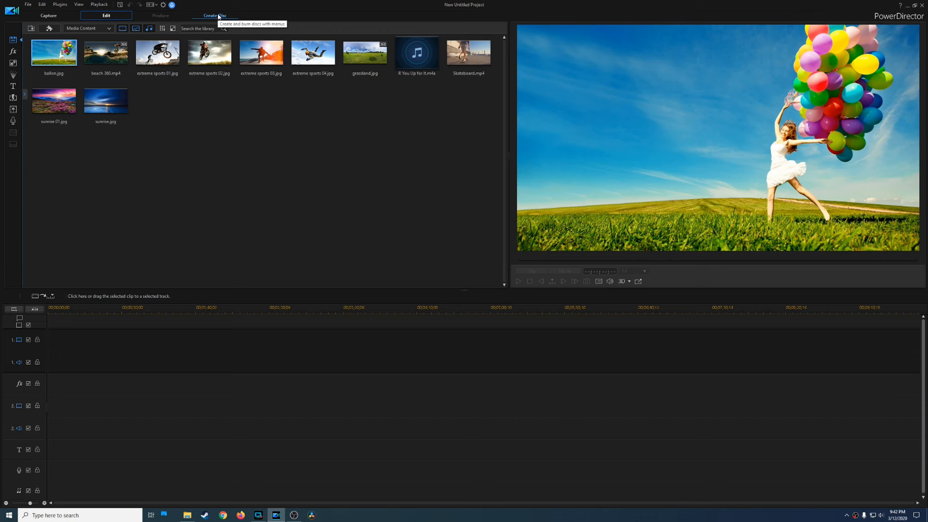
mouse_move(137, 7)
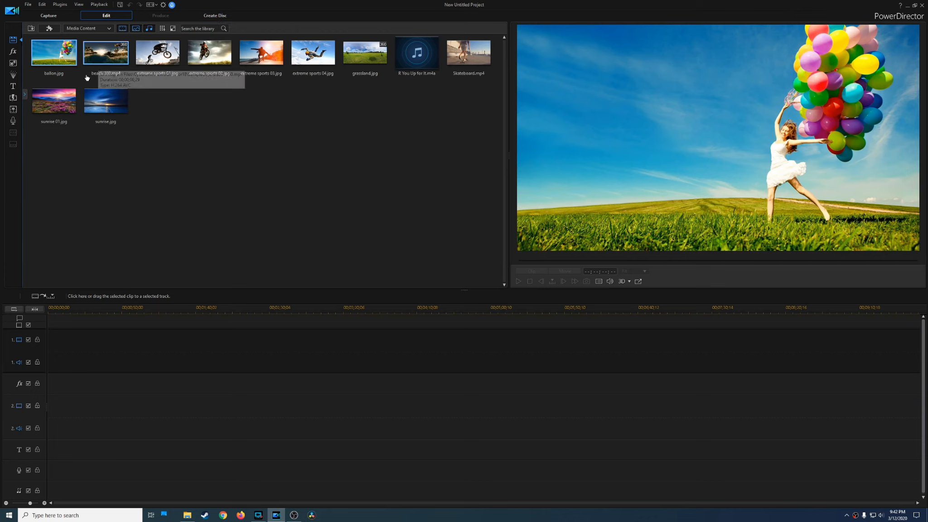
mouse_move(254, 112)
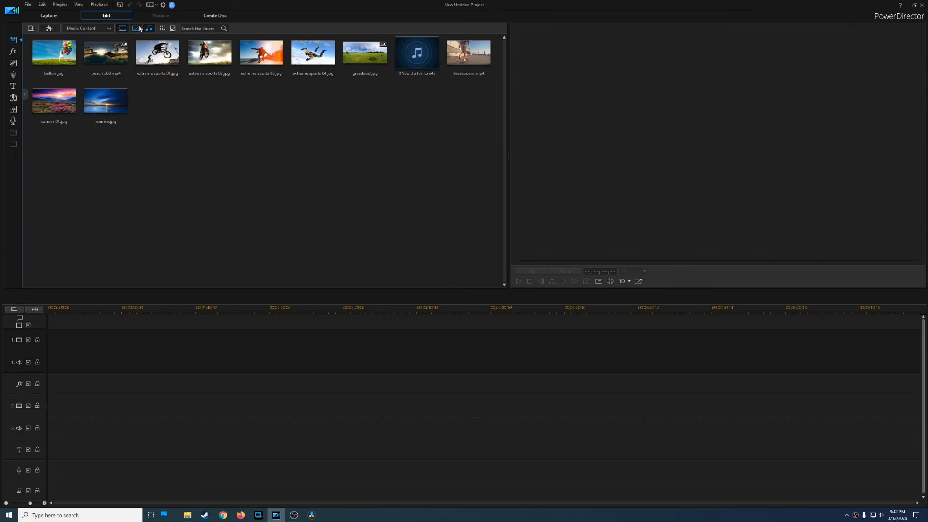
Step: Explore the Media Room library menus and switch the library to Details view
left_click(147, 28)
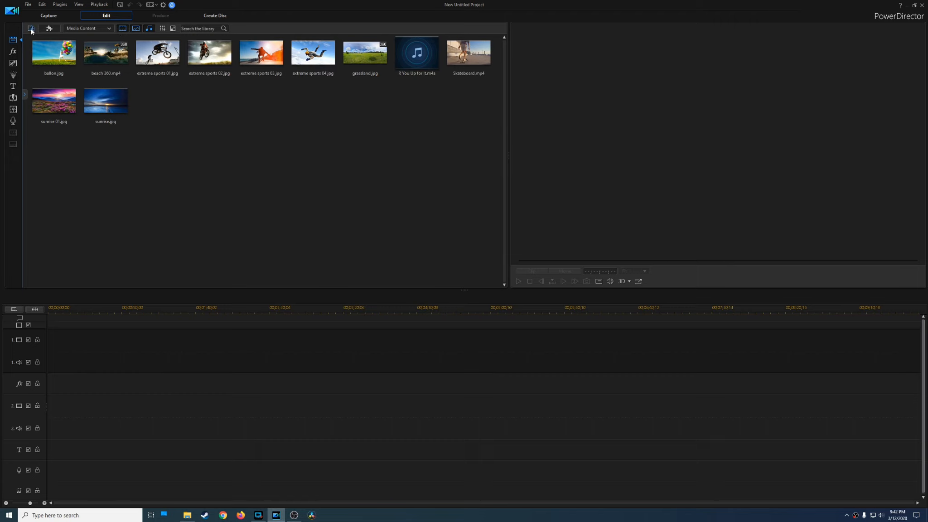
mouse_move(31, 28)
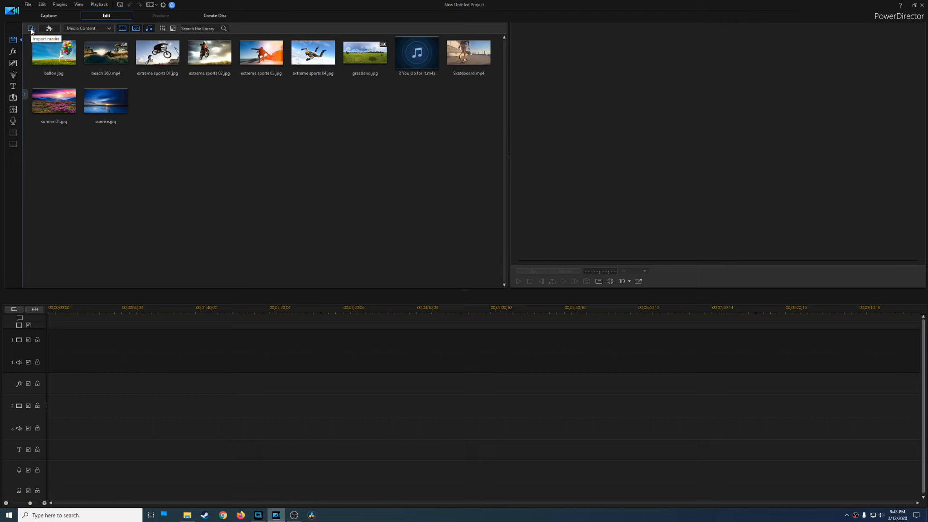
mouse_move(49, 29)
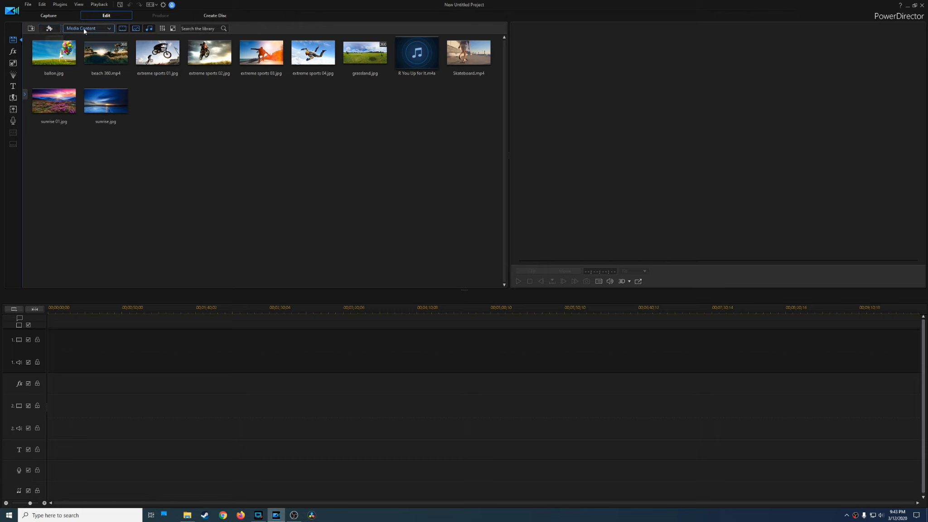
left_click(88, 28)
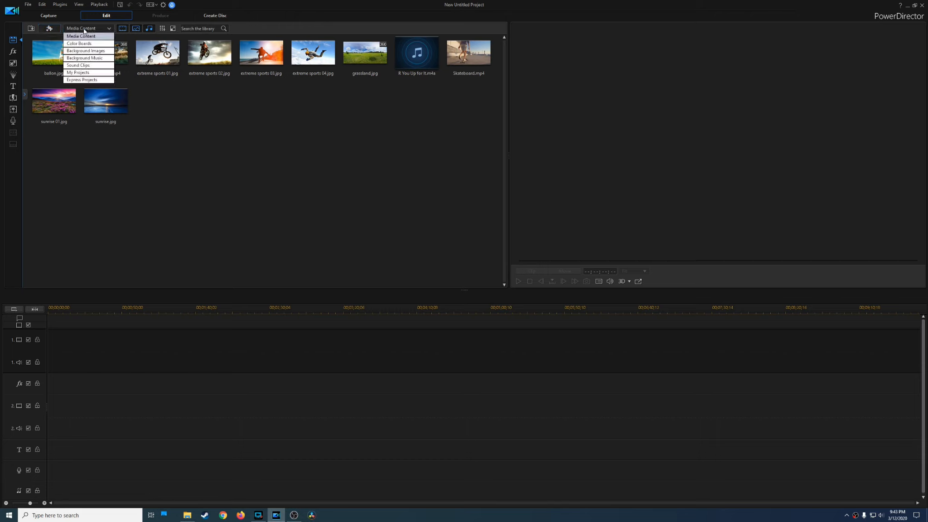
mouse_move(105, 72)
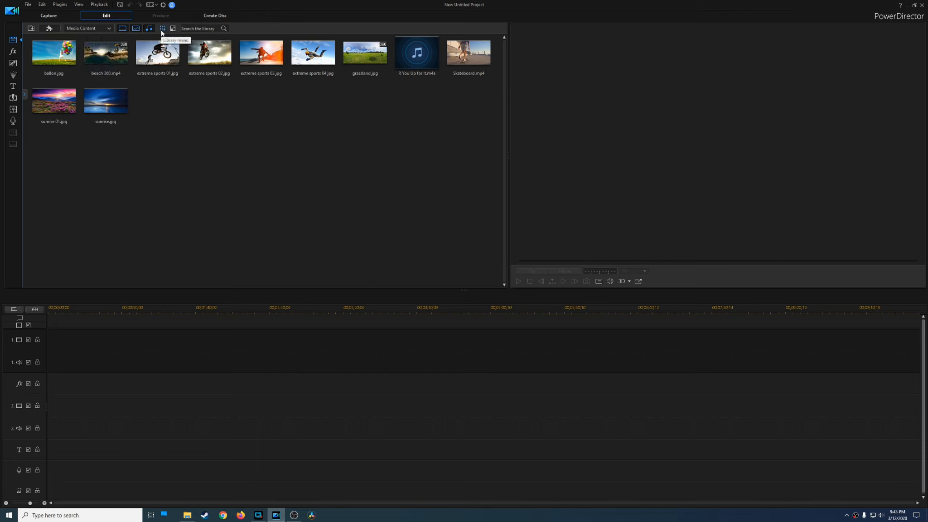
left_click(161, 28)
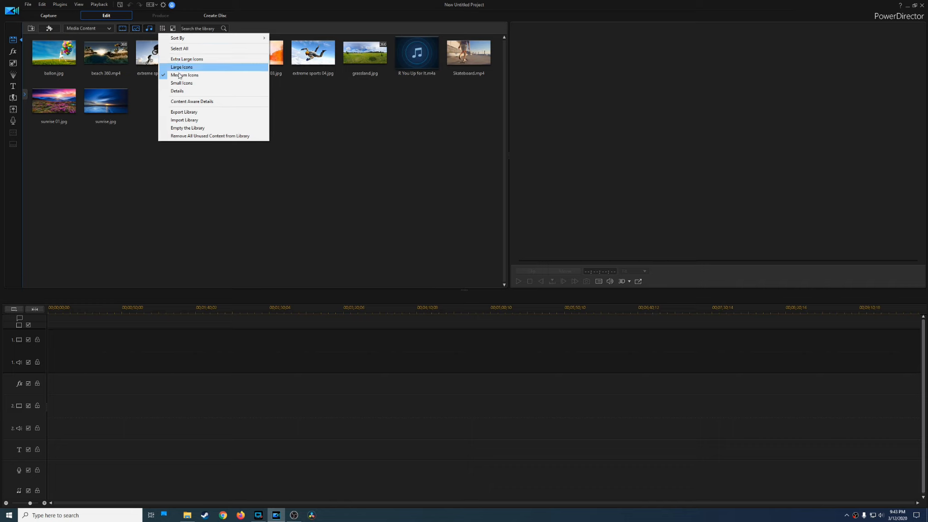
mouse_move(180, 92)
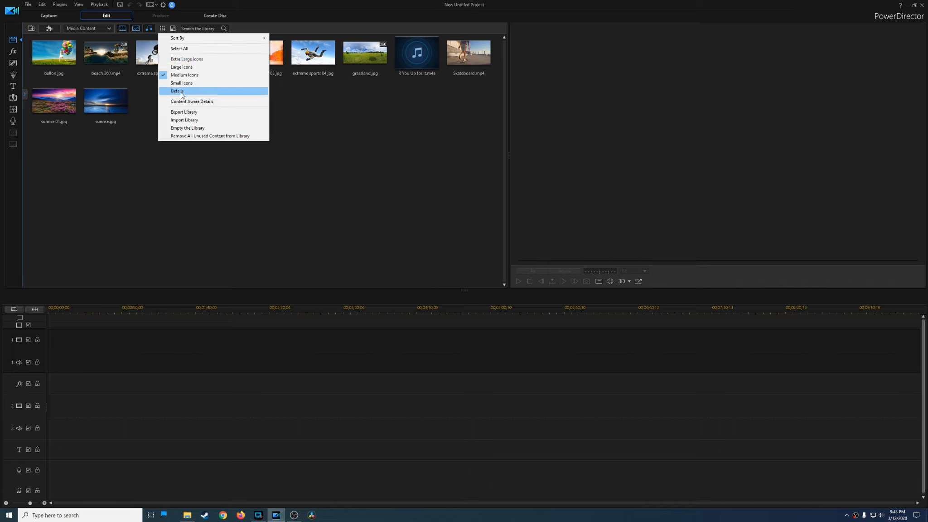
left_click(177, 91)
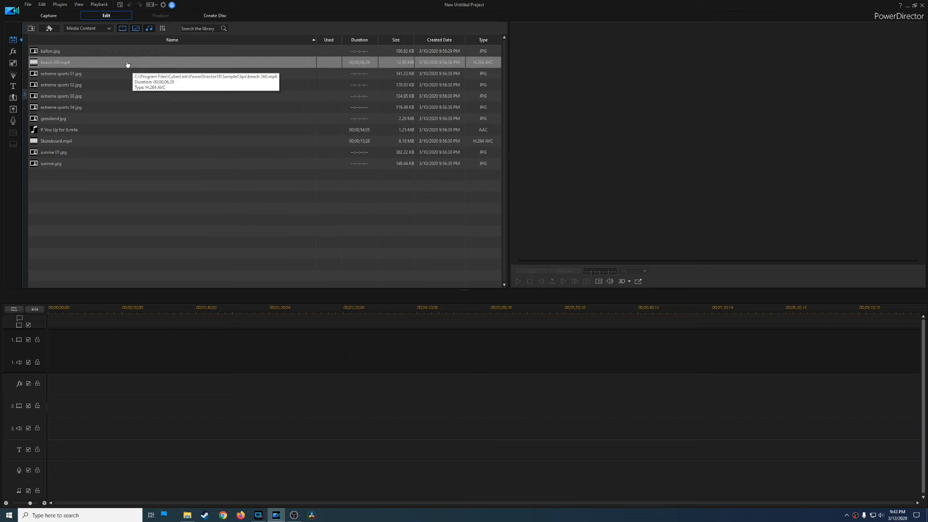
mouse_move(355, 98)
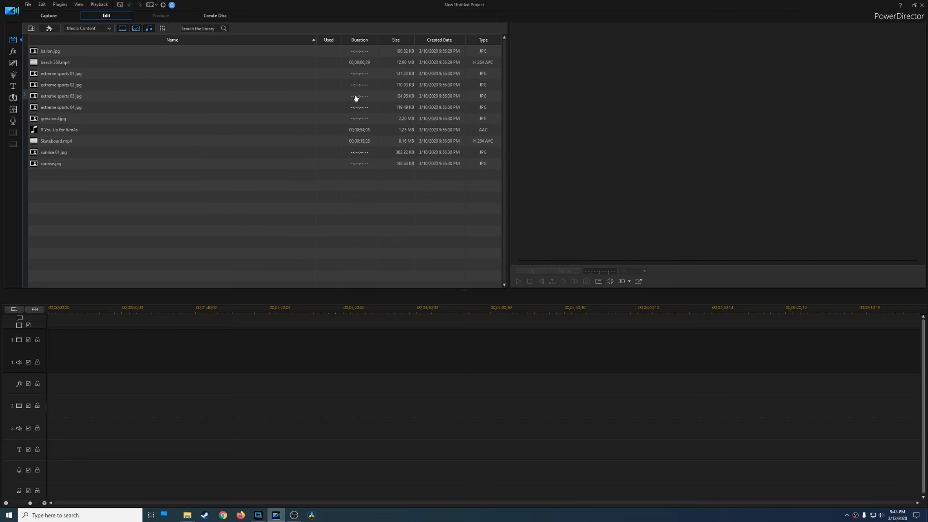
Step: Switch the media library back to a thumbnail icon view
left_click(161, 28)
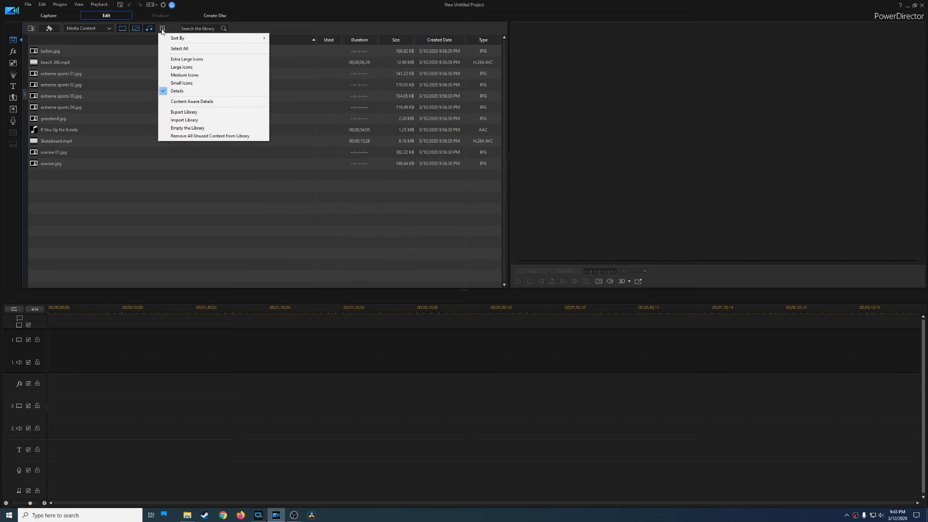
left_click(181, 67)
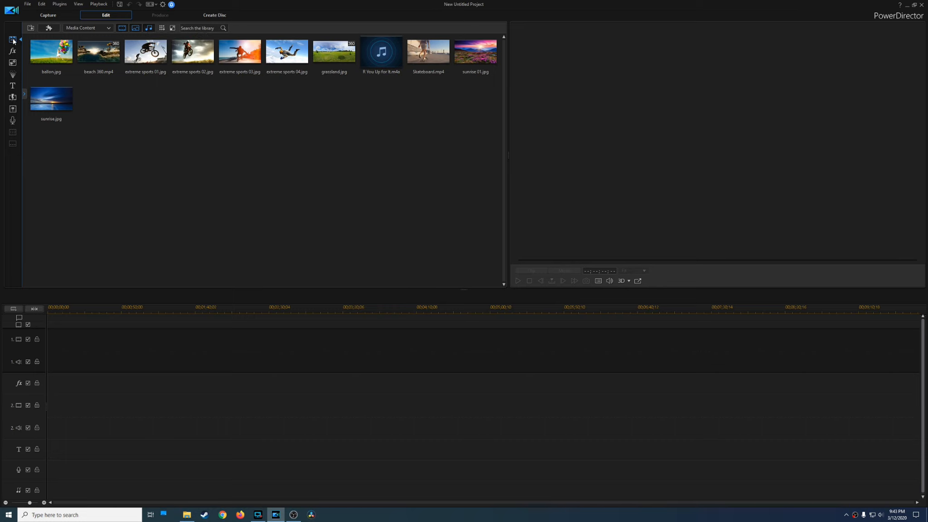
mouse_move(12, 39)
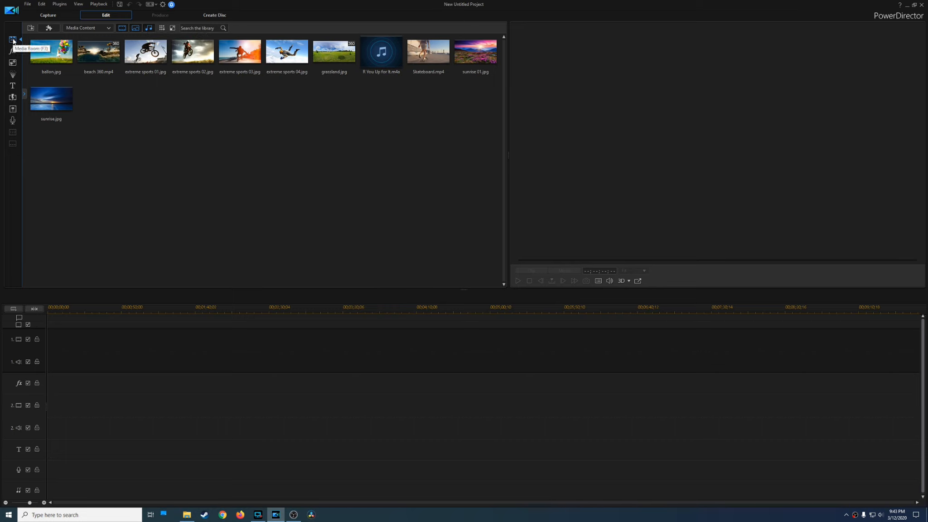
mouse_move(166, 80)
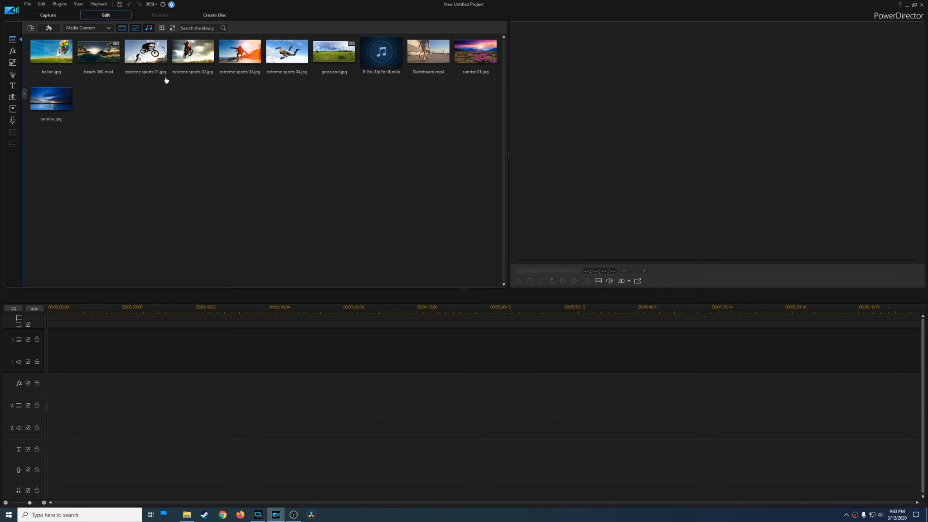
mouse_move(190, 119)
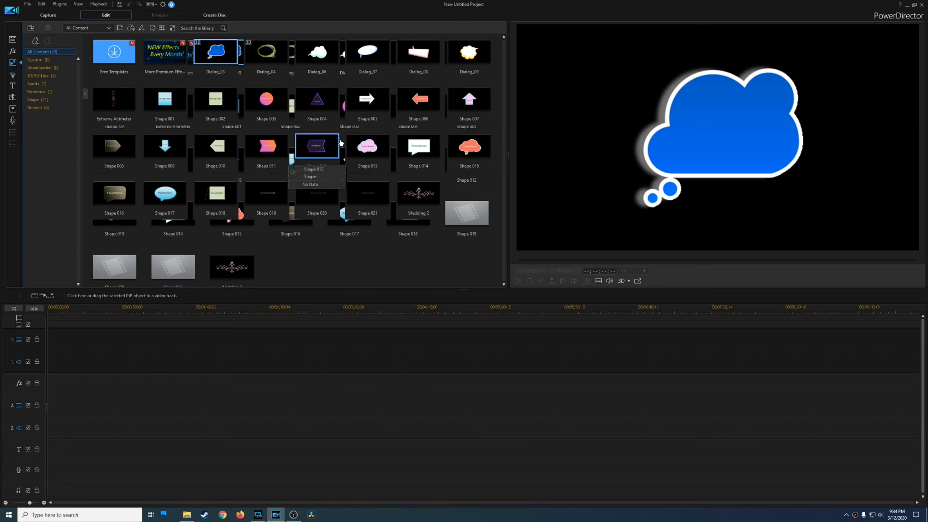
mouse_move(252, 131)
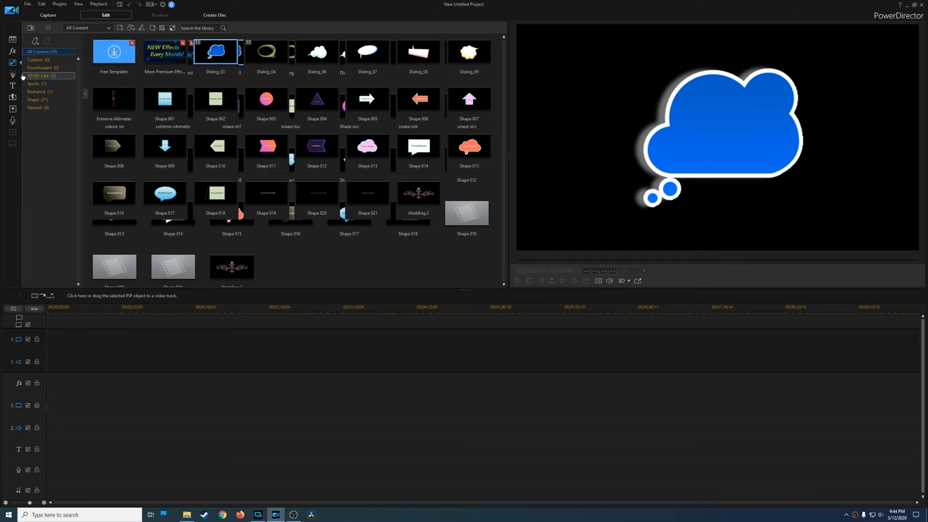
Step: Browse the Particle Room and Title Room, ending in the Transition Room
left_click(13, 76)
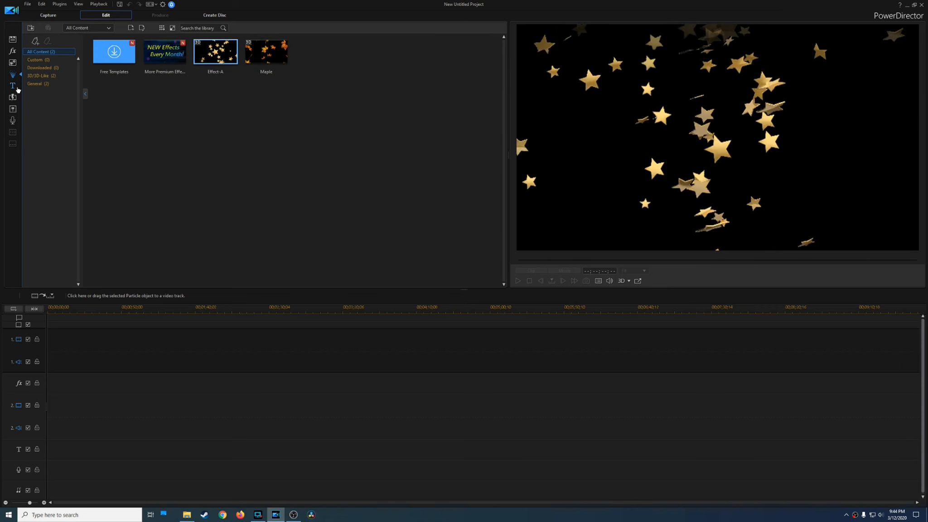
left_click(12, 86)
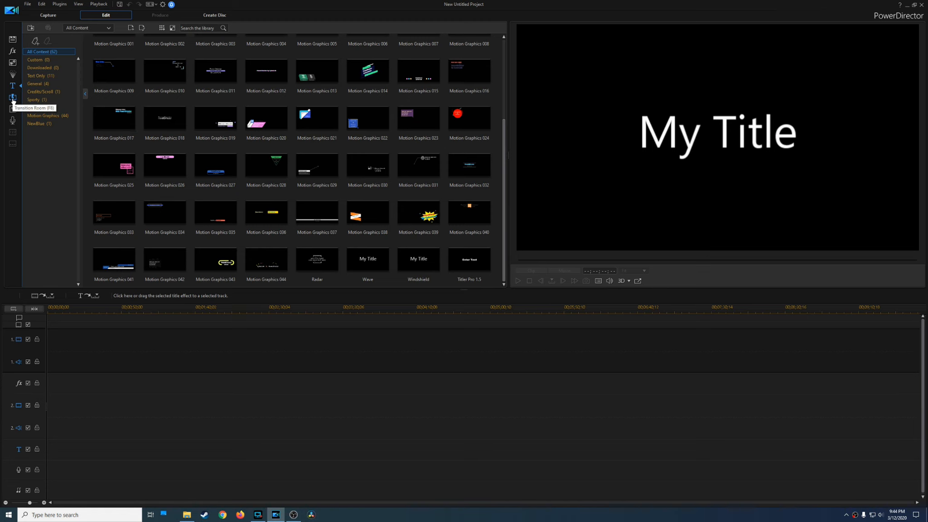
left_click(12, 98)
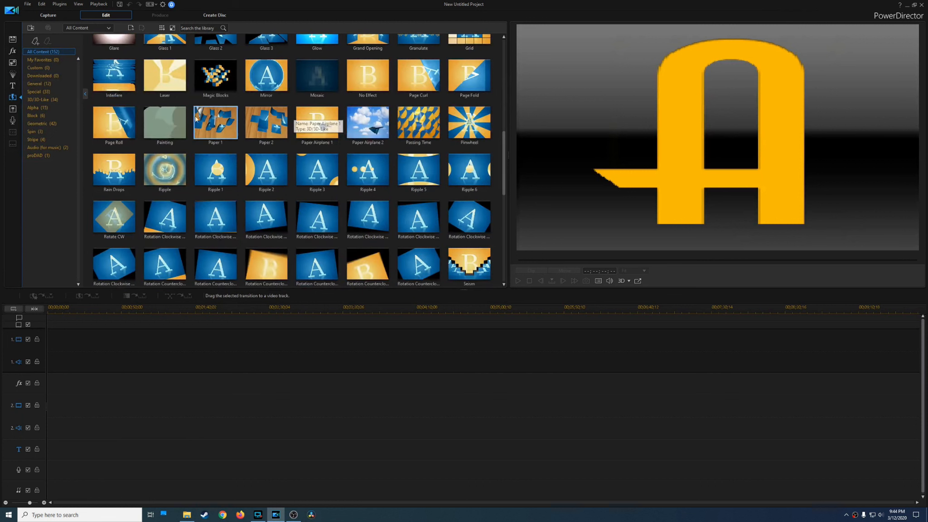
mouse_move(13, 110)
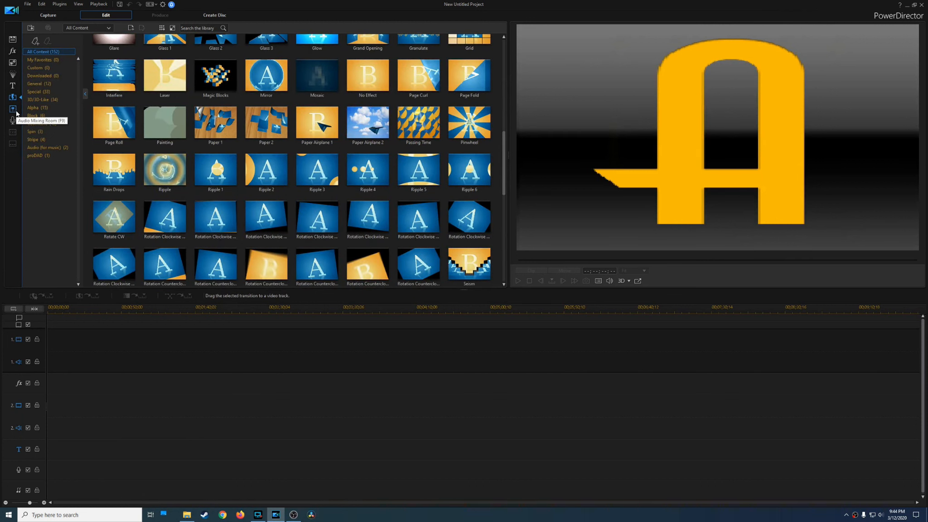
Step: View the Audio Mixing Room, then the Voice-Over Recording Room
left_click(13, 108)
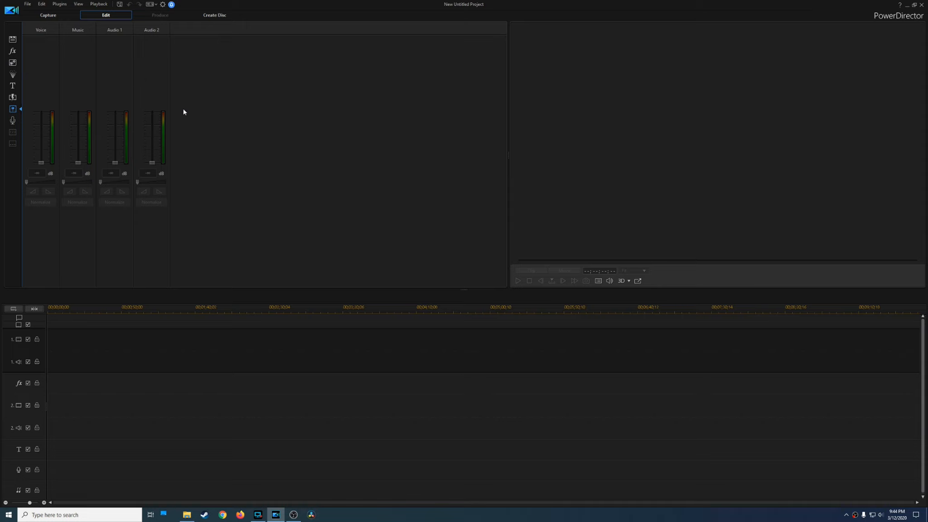
mouse_move(125, 104)
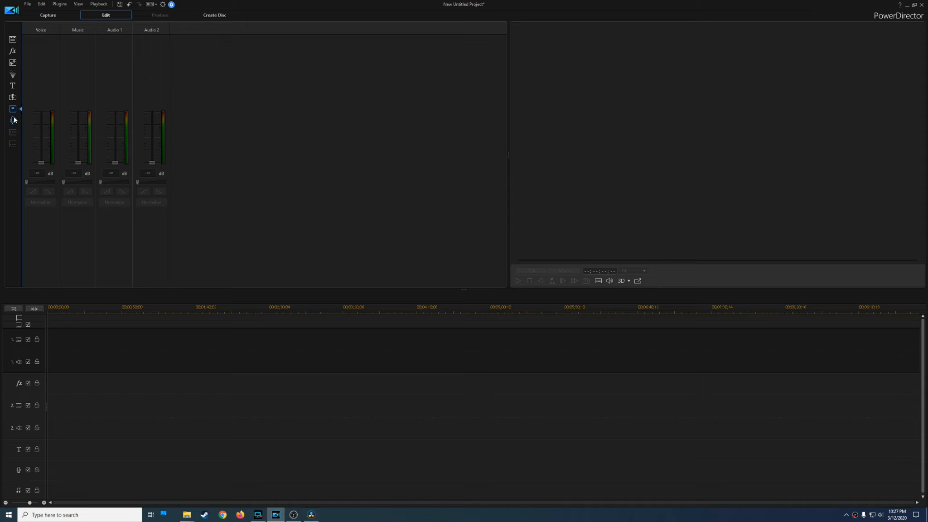
left_click(13, 120)
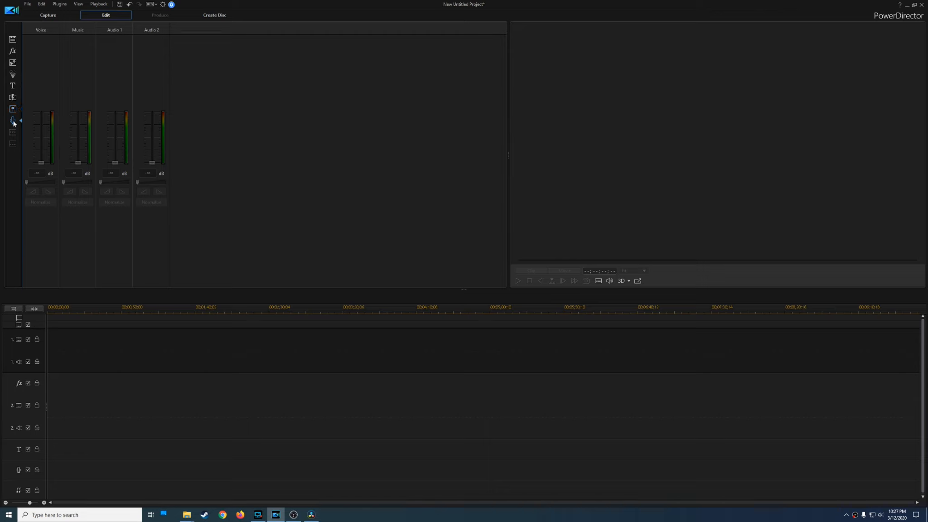
left_click(13, 121)
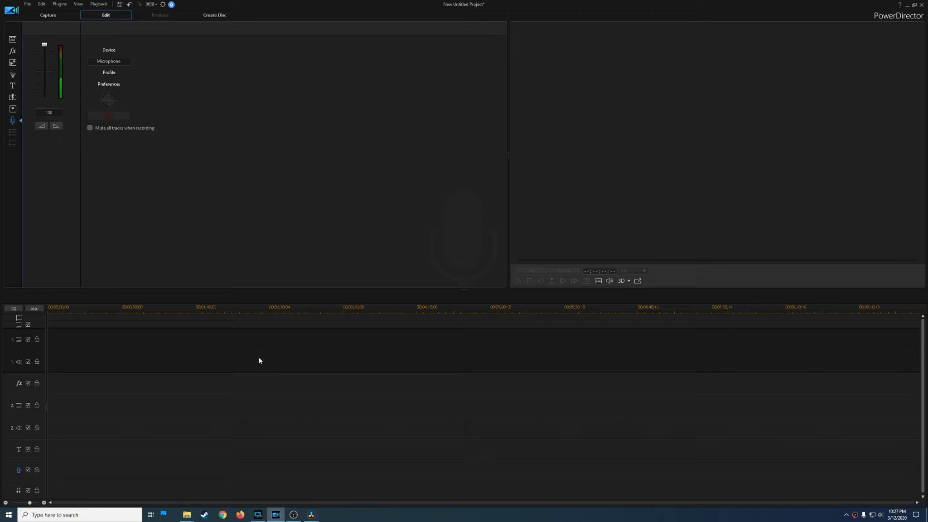
mouse_move(7, 139)
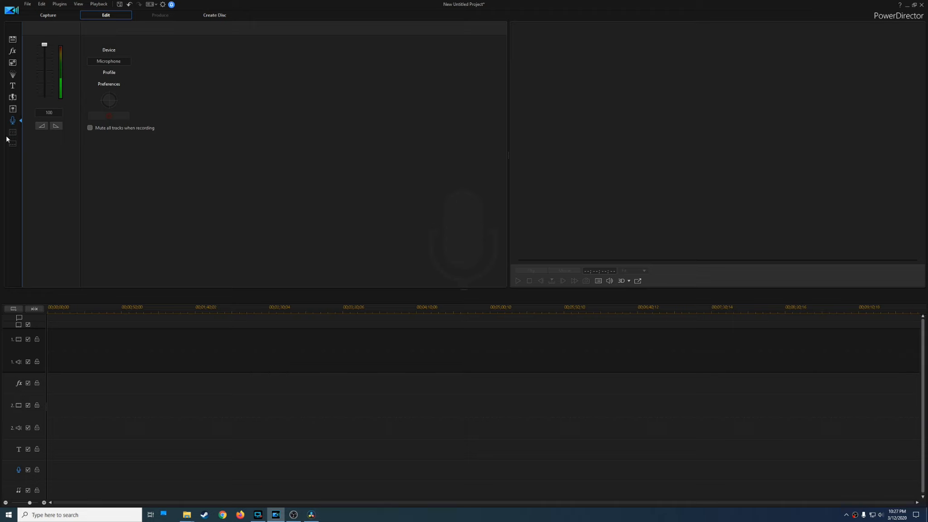
mouse_move(12, 142)
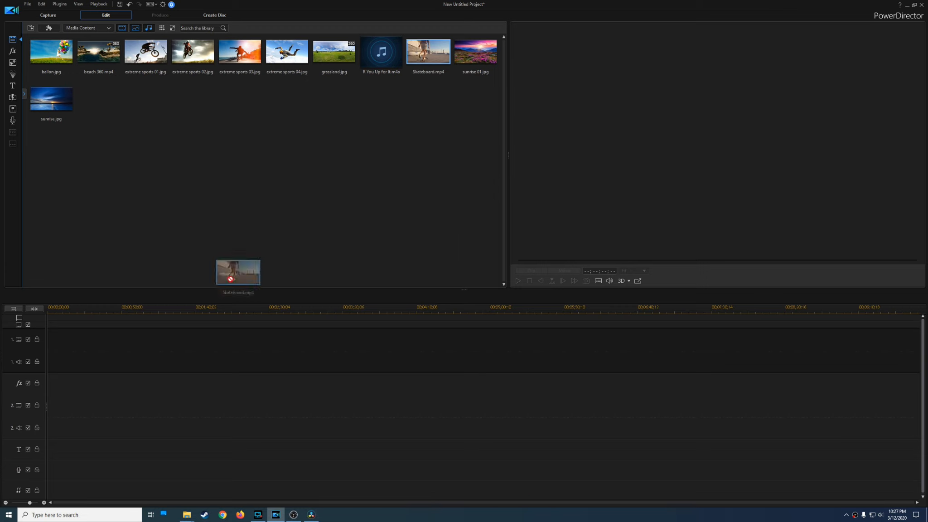
Step: Drag Skateboard.mp4 from the library to the start of video track 1
left_click_drag(428, 51, 59, 348)
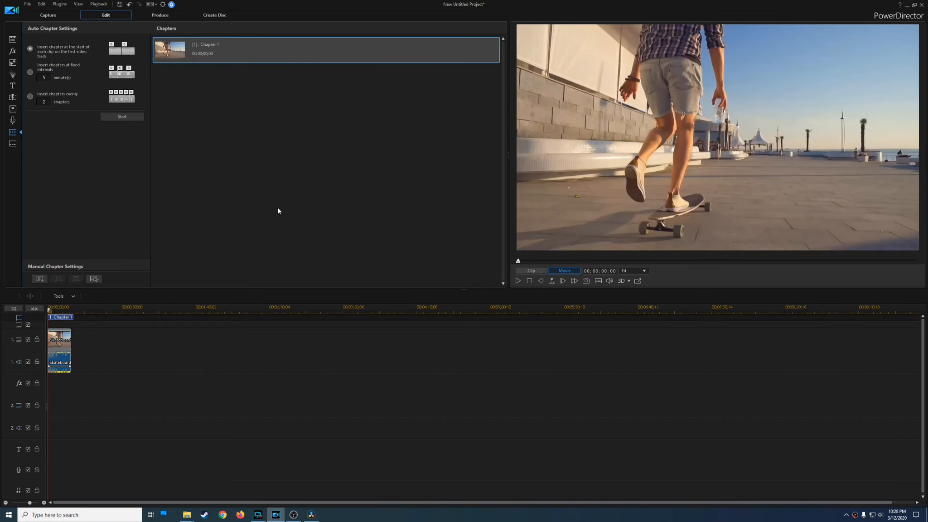
mouse_move(329, 183)
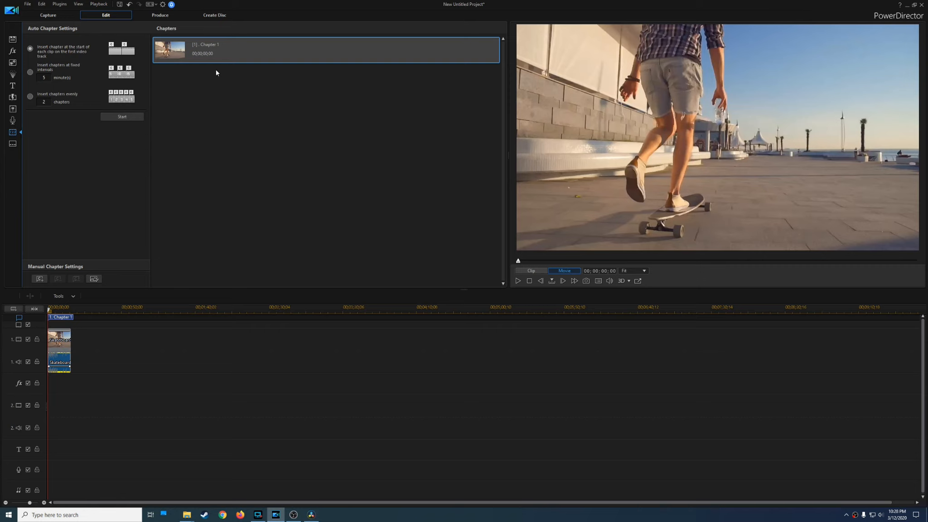
mouse_move(225, 94)
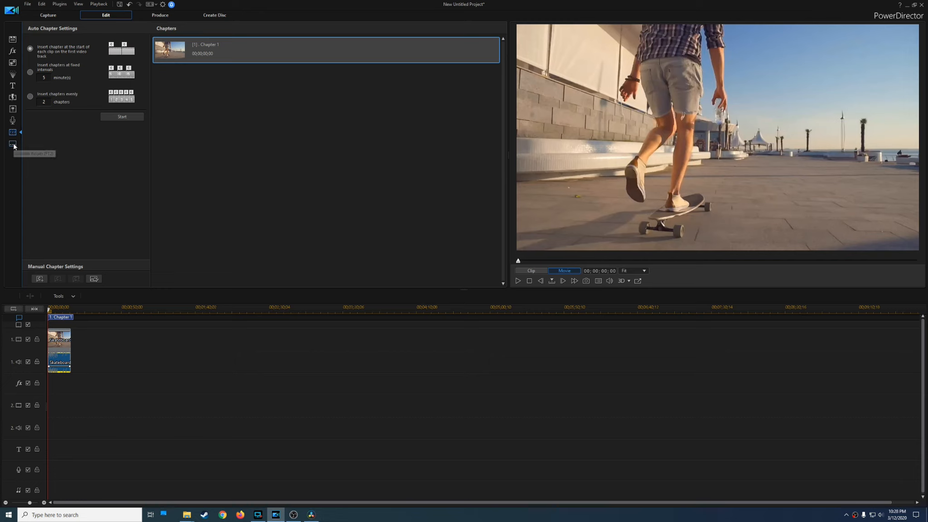
Step: View the Subtitle Room, then choose a video resolution in the Screen Recorder
left_click(12, 144)
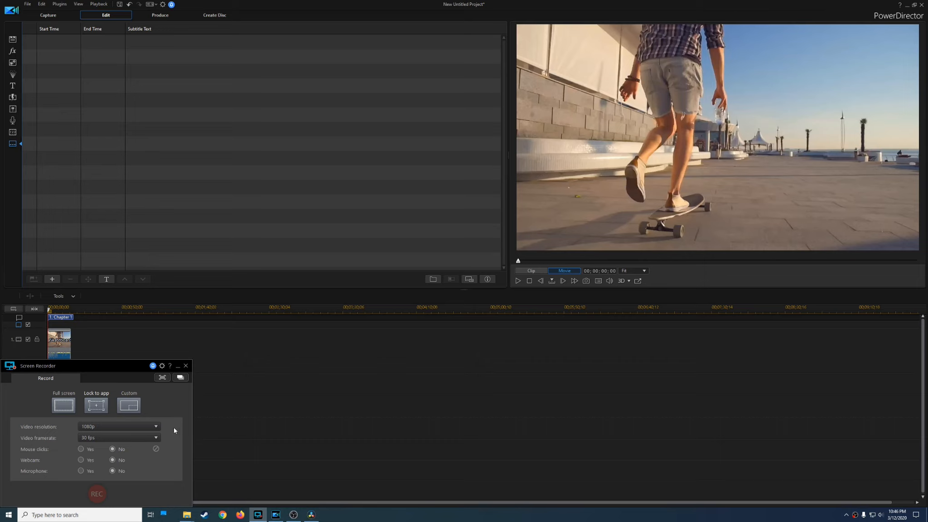
left_click(119, 425)
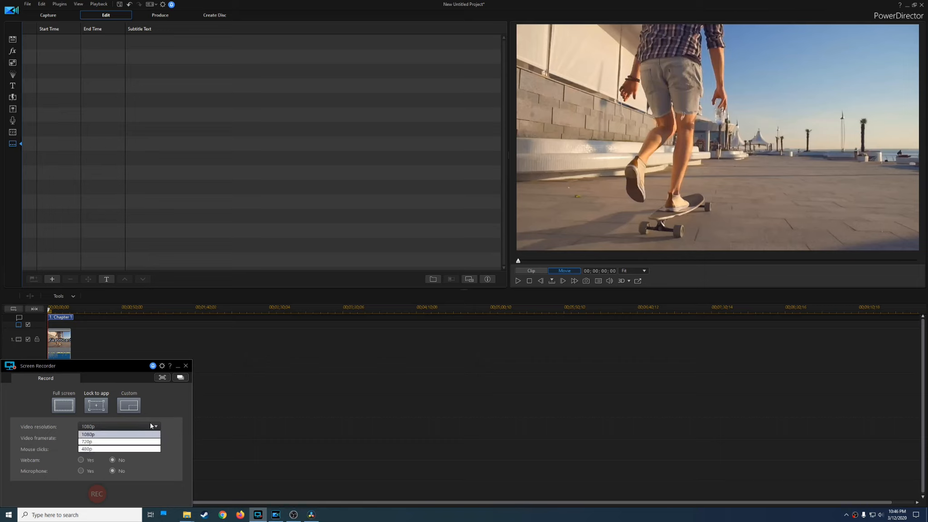
left_click(88, 434)
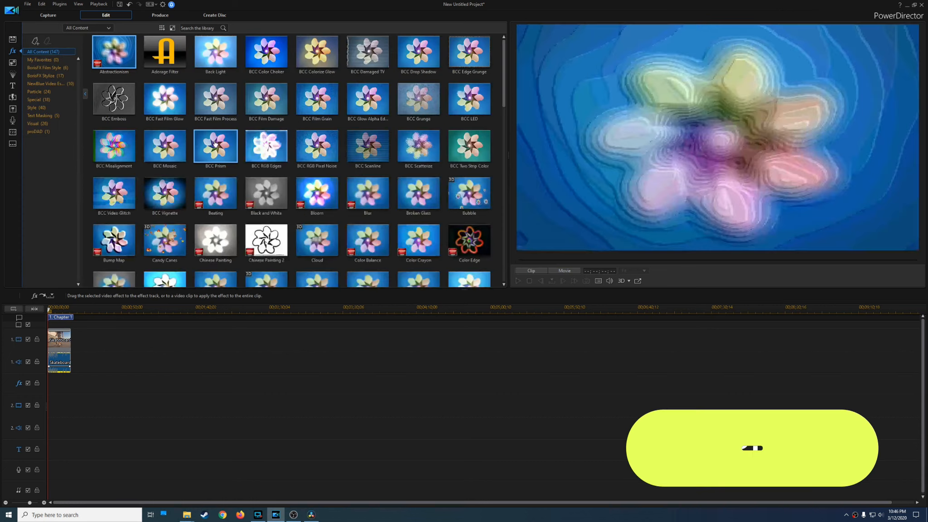
Step: Scroll through the video effects and the Motion Graphics title templates
scroll("down", 3)
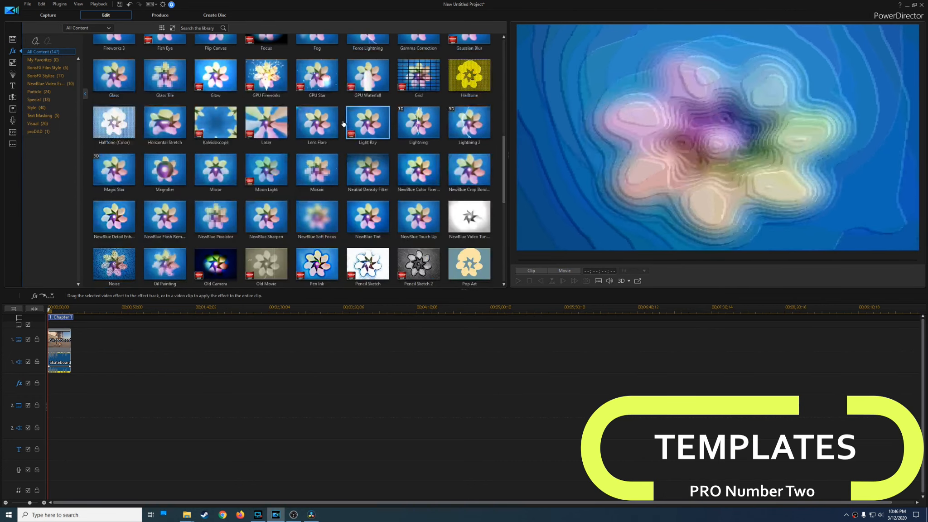
mouse_move(417, 75)
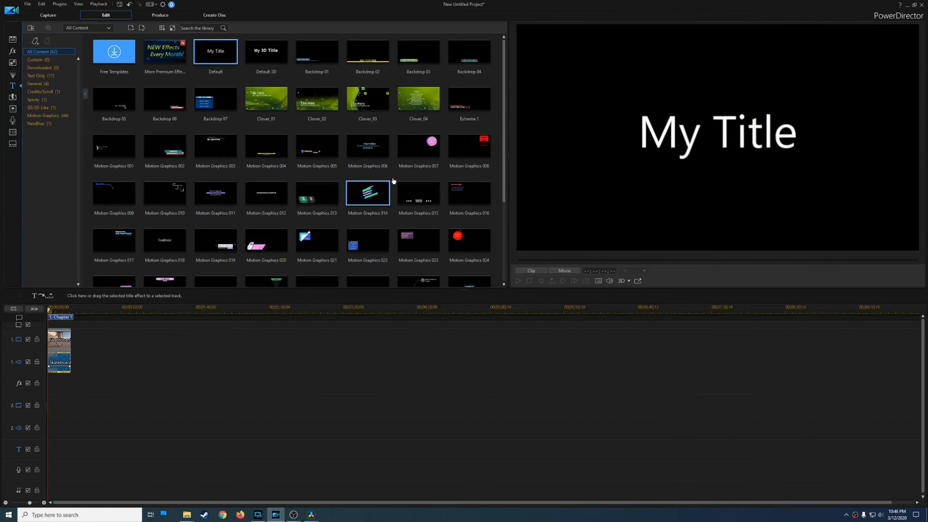
scroll("down", 3)
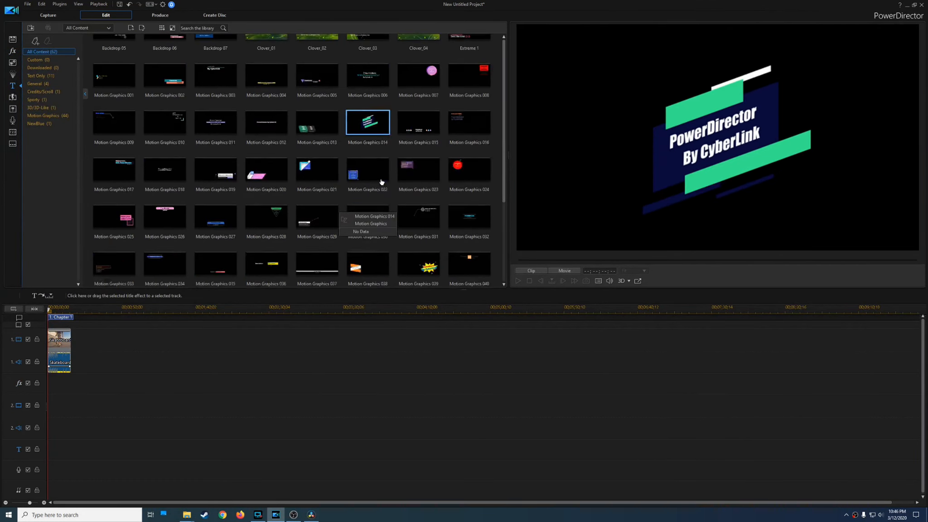
scroll("down", 3)
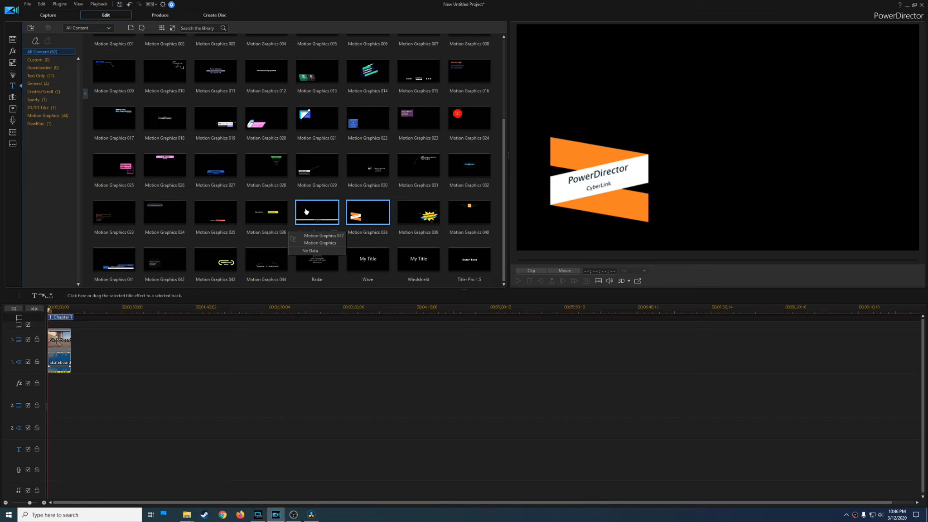
mouse_move(302, 200)
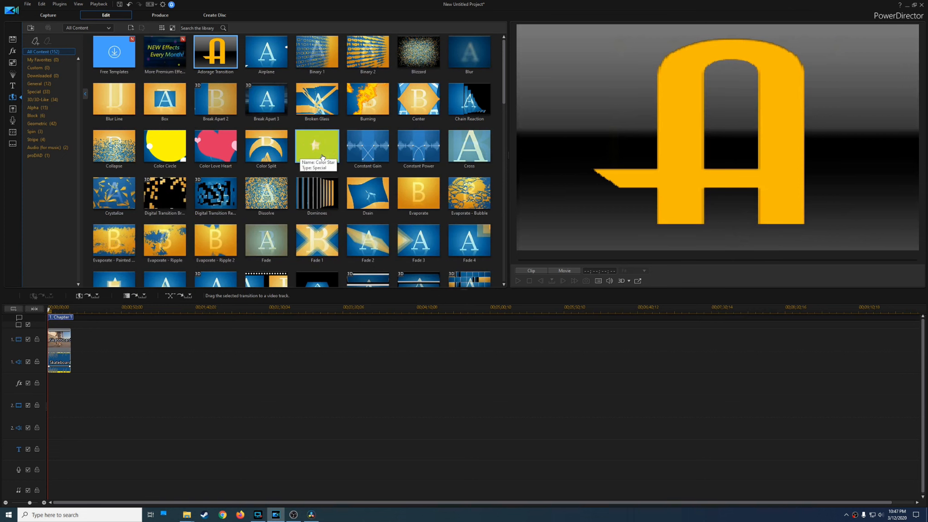
Step: Scroll through the transition templates collection
scroll("down", 3)
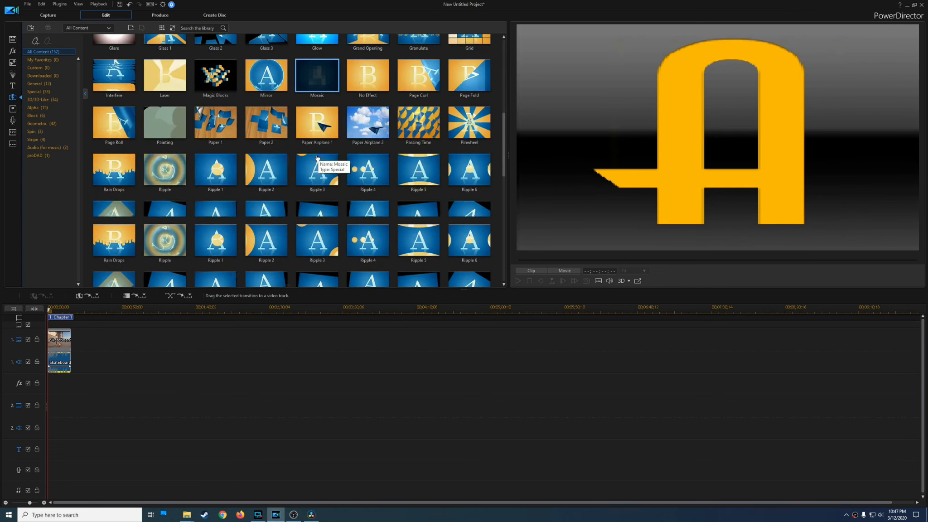
scroll("down", 3)
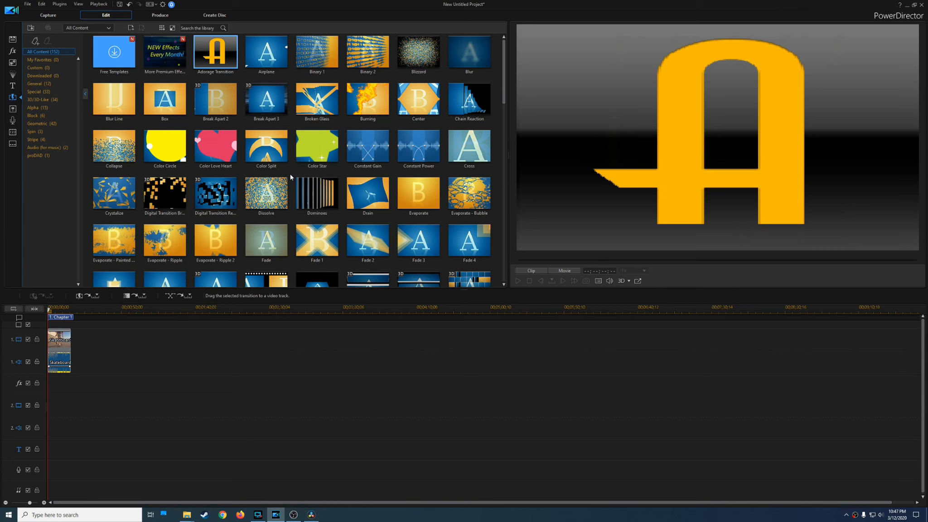
mouse_move(266, 146)
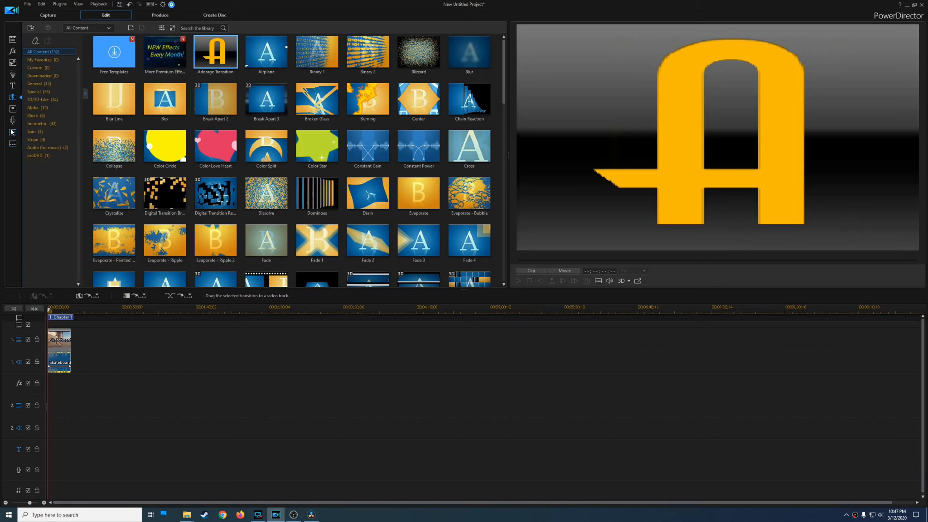
mouse_move(13, 113)
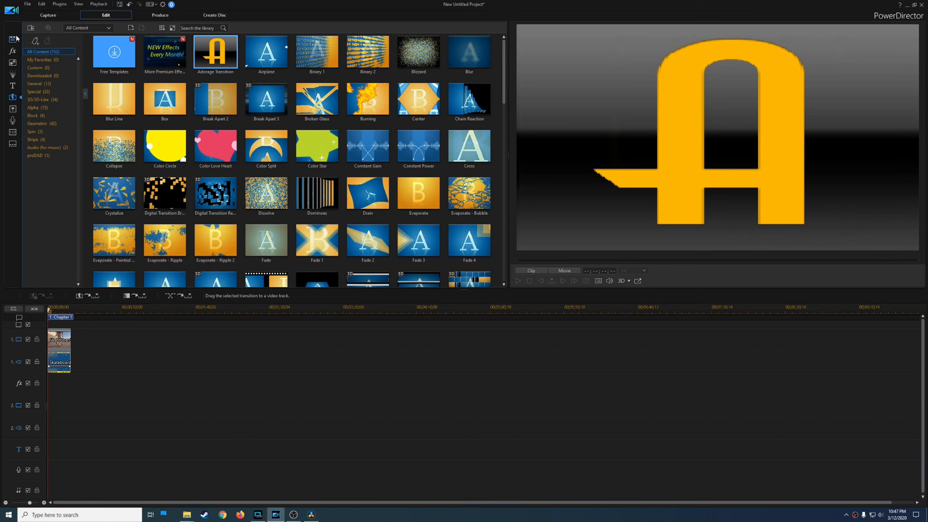
Step: Show the UltimateReview project's imported media in the Media Room
left_click(13, 39)
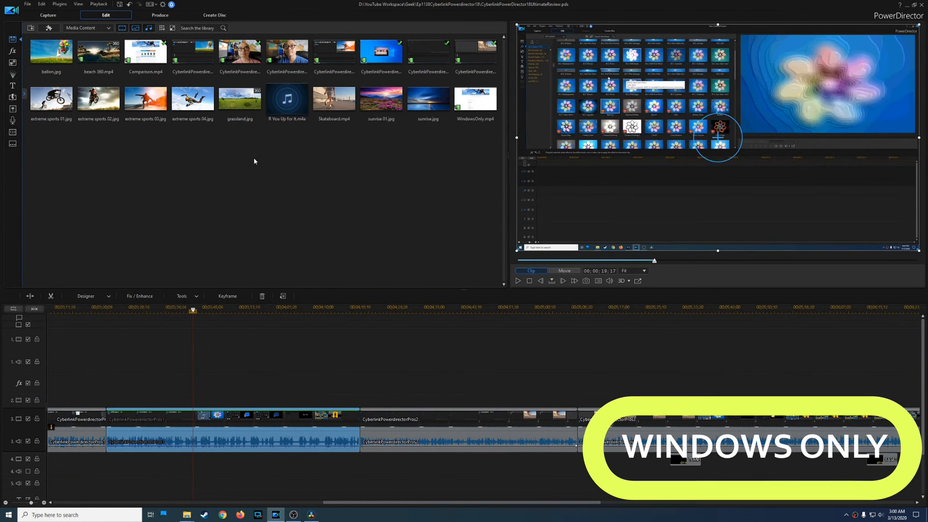
Step: Show the Specs section listing PowerDirector 18 Ultimate's minimum system requirements
left_click(560, 192)
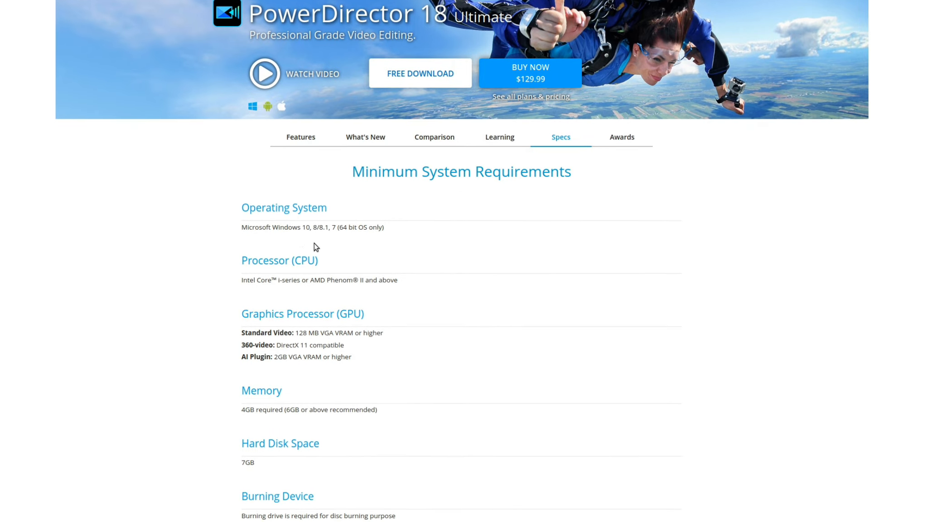
mouse_move(373, 237)
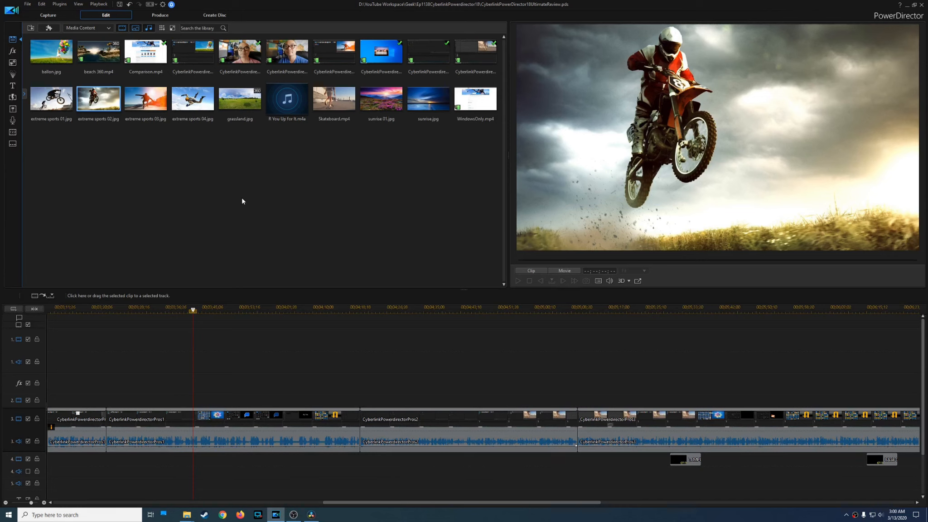
mouse_move(236, 204)
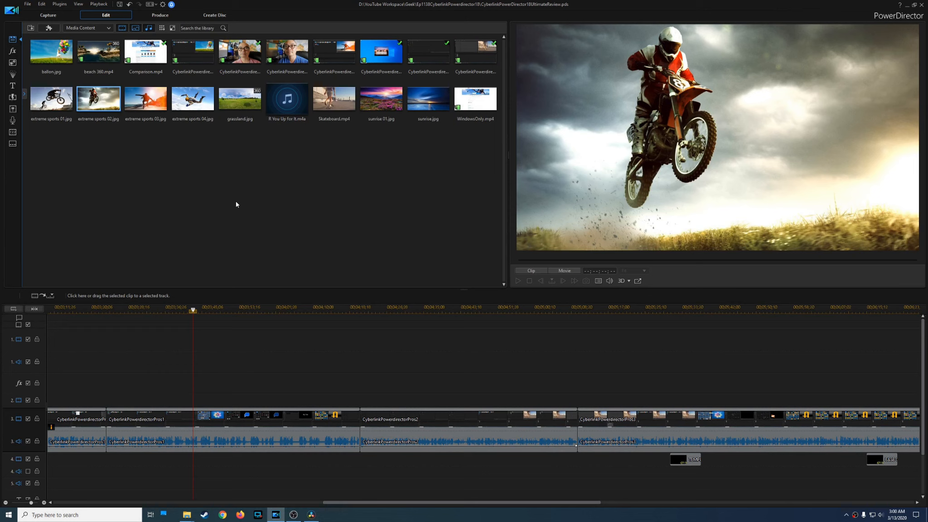
mouse_move(234, 208)
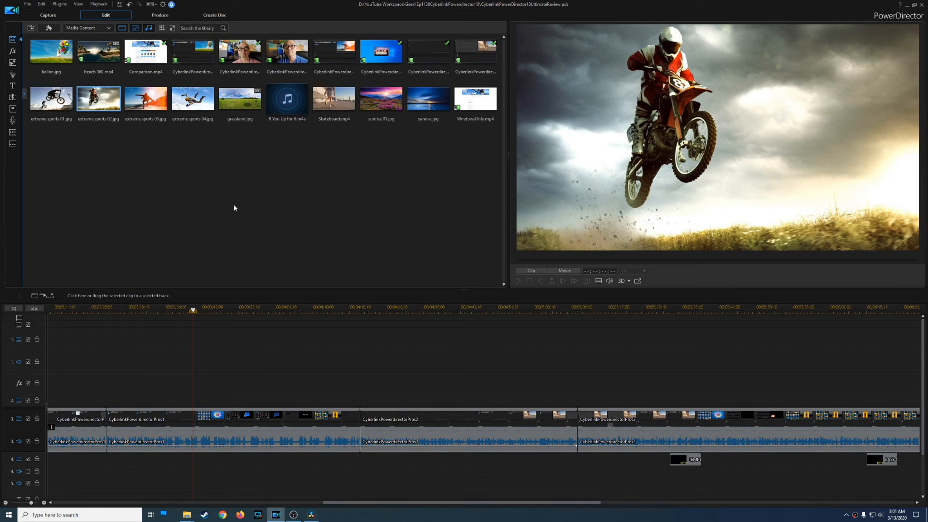
mouse_move(231, 206)
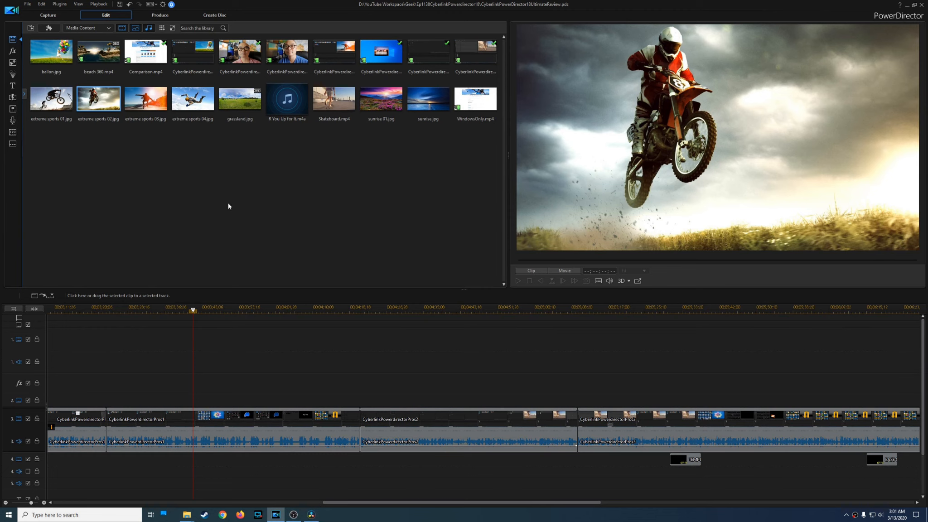
mouse_move(106, 161)
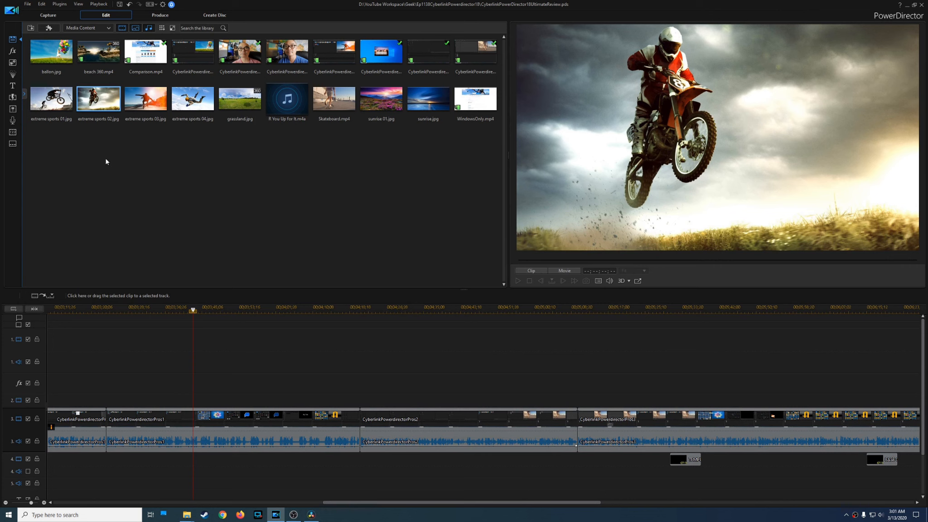
Step: Browse the Title Room's Motion Graphics title templates
left_click(12, 85)
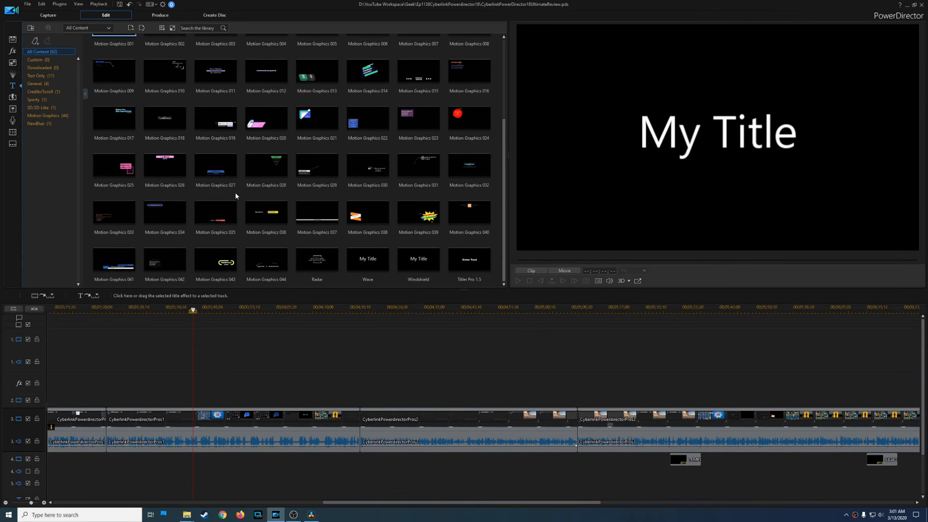
left_click(165, 212)
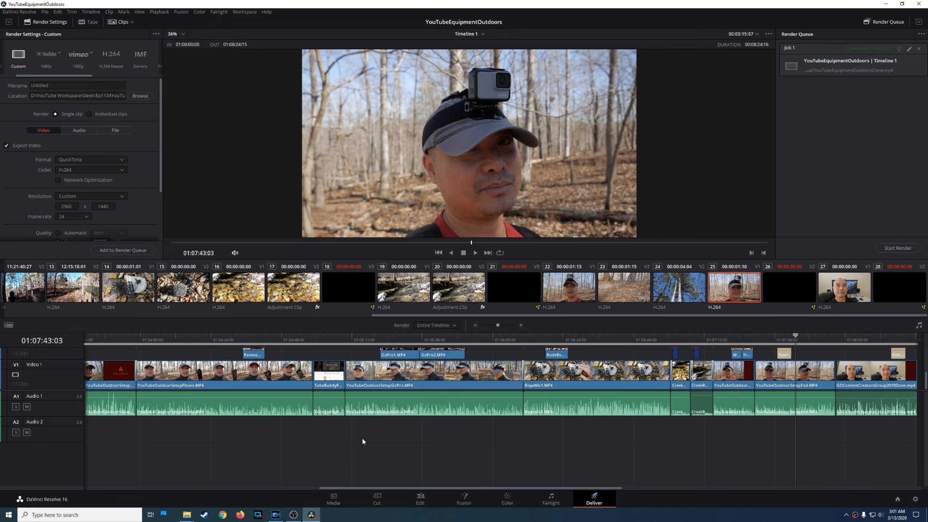
mouse_move(364, 438)
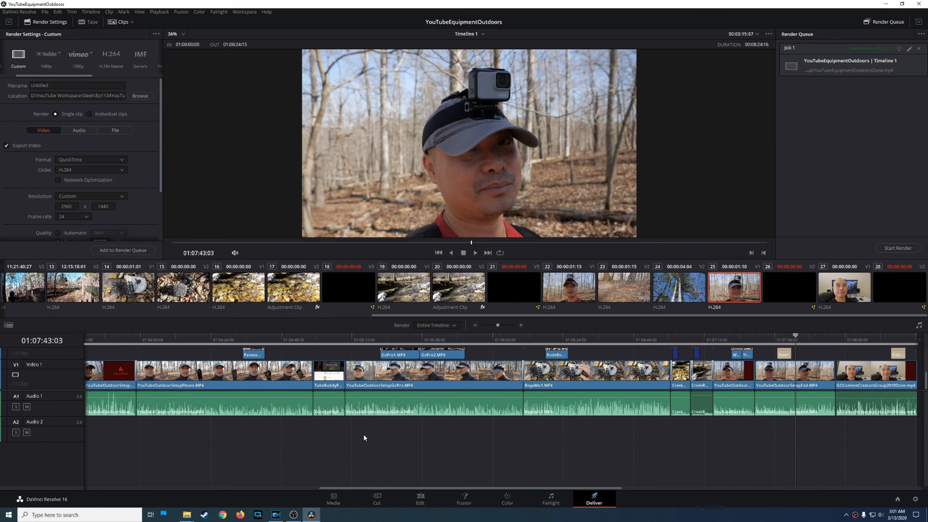
mouse_move(400, 417)
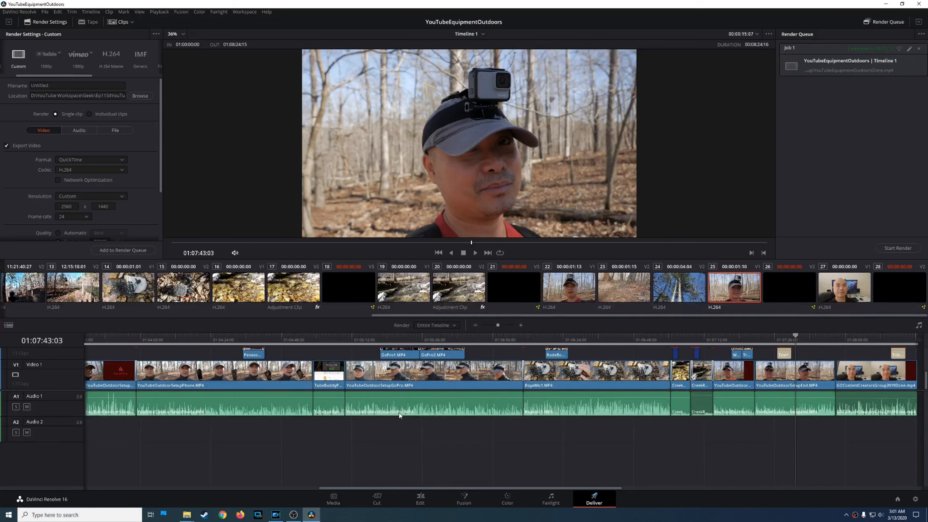
mouse_move(397, 421)
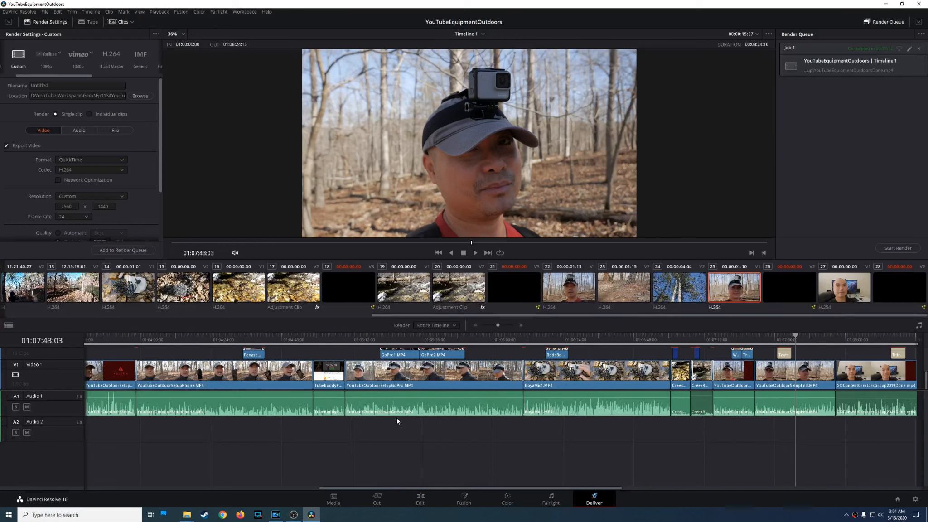
Step: Show the YouTubeEquipmentOutdoors project's Deliver page with render settings and queue
left_click(274, 515)
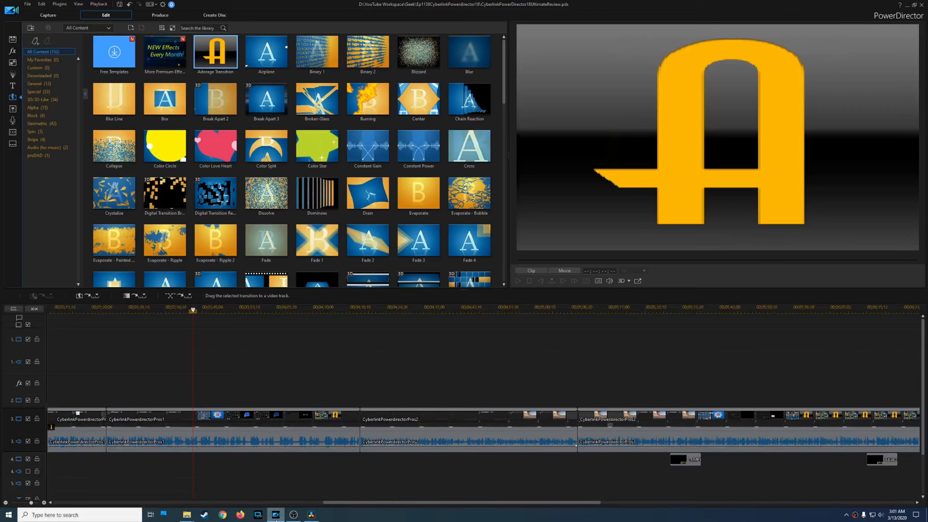
Step: Select the CyberlinkPowerdirectorPros1 clip on track 3 of the review timeline
left_click(36, 140)
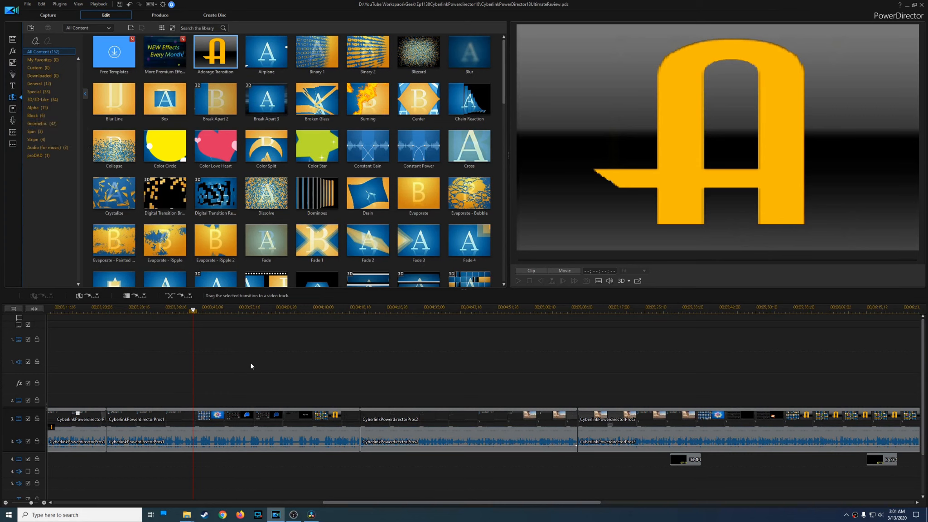
mouse_move(274, 408)
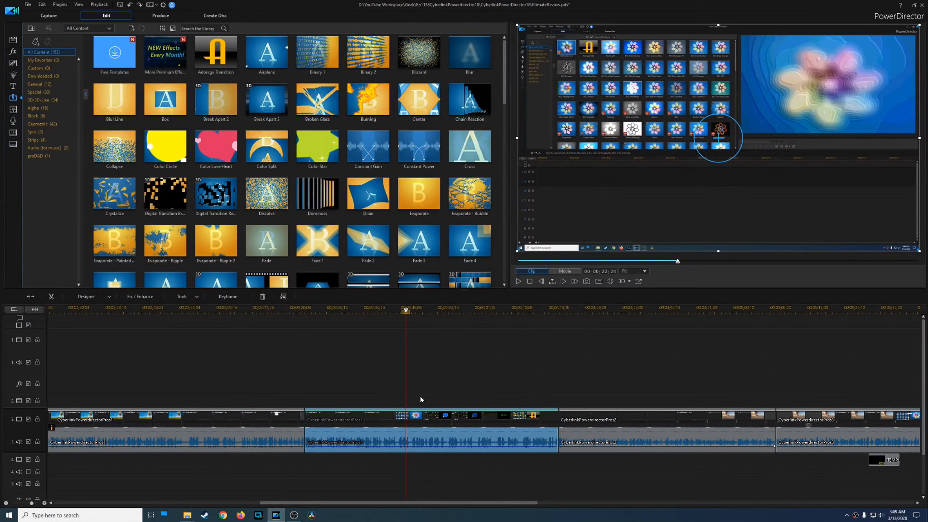
mouse_move(444, 403)
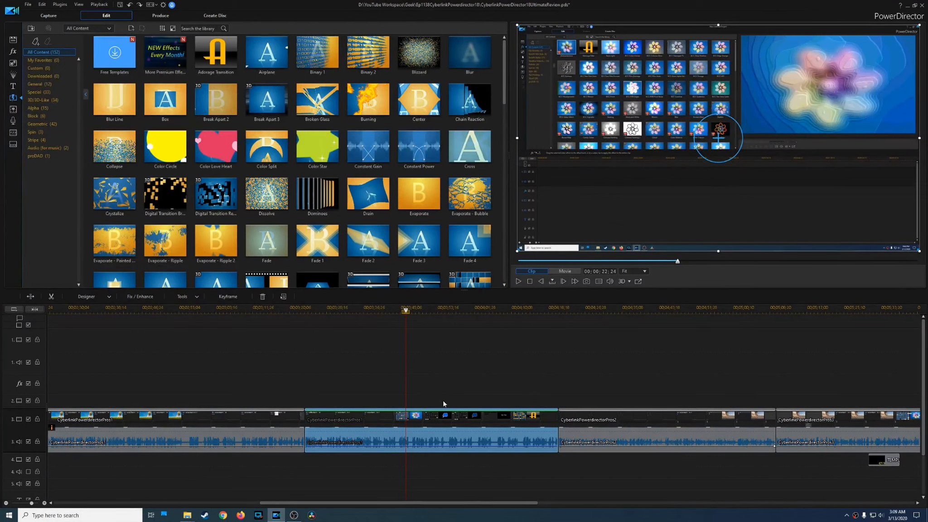
mouse_move(447, 427)
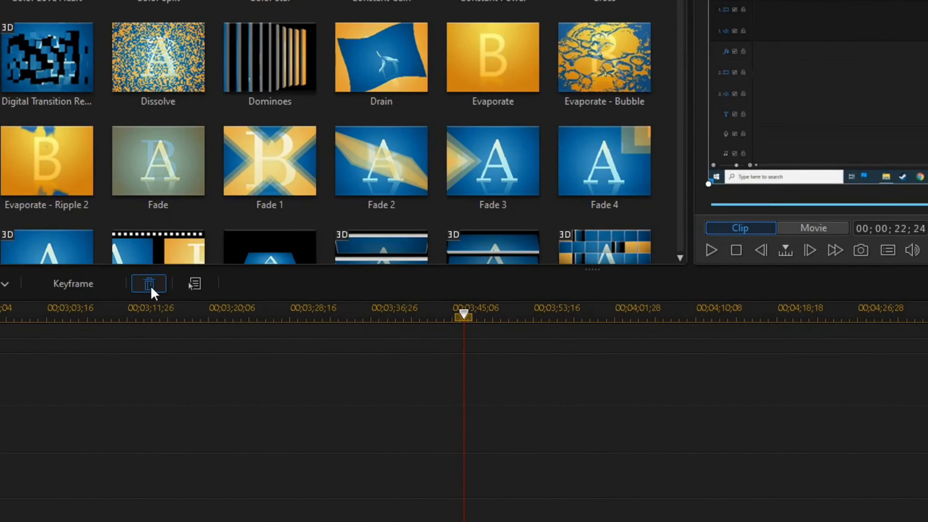
Step: Remove the CyberlinkPowerdirectorPros1 clip using Remove and Fill Gap
left_click(149, 284)
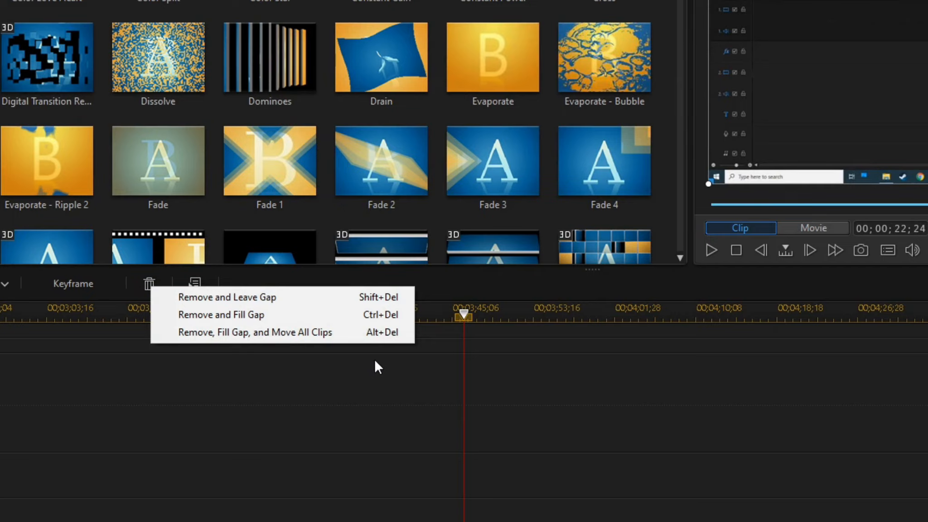
mouse_move(402, 270)
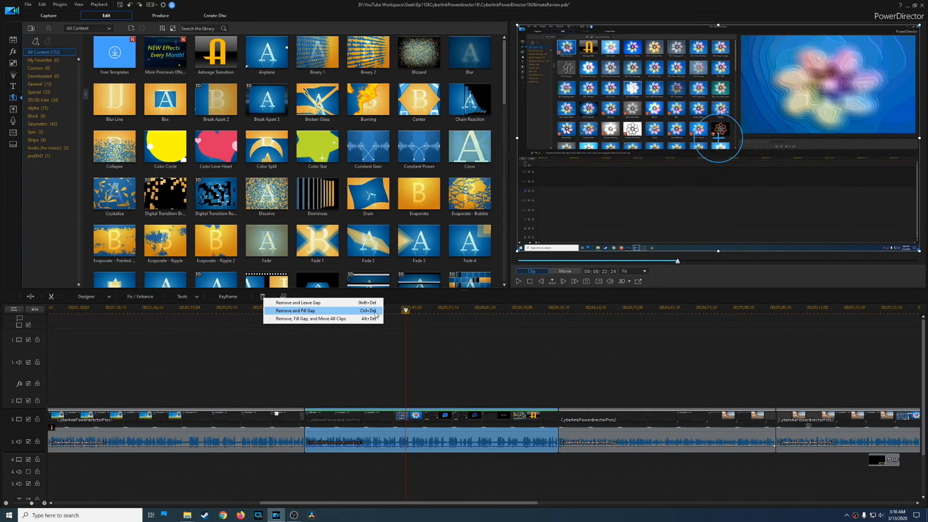
left_click(295, 311)
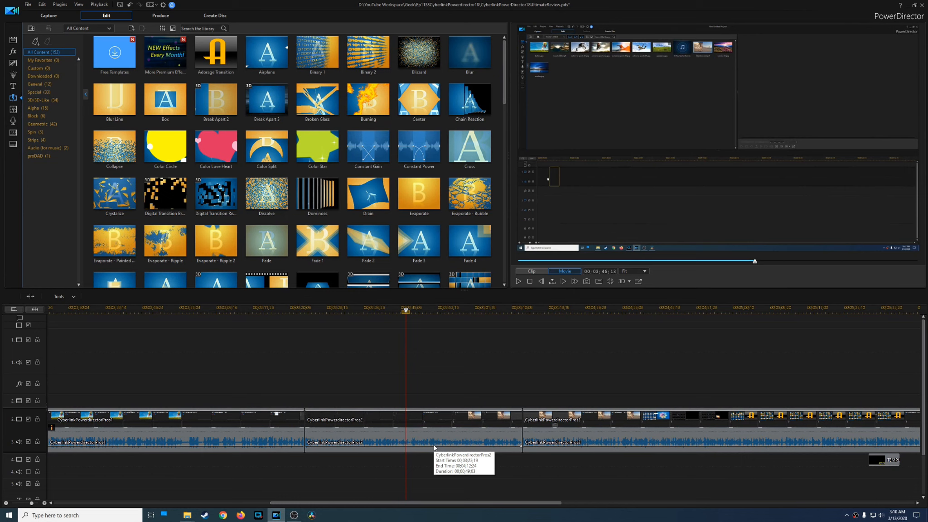
mouse_move(424, 441)
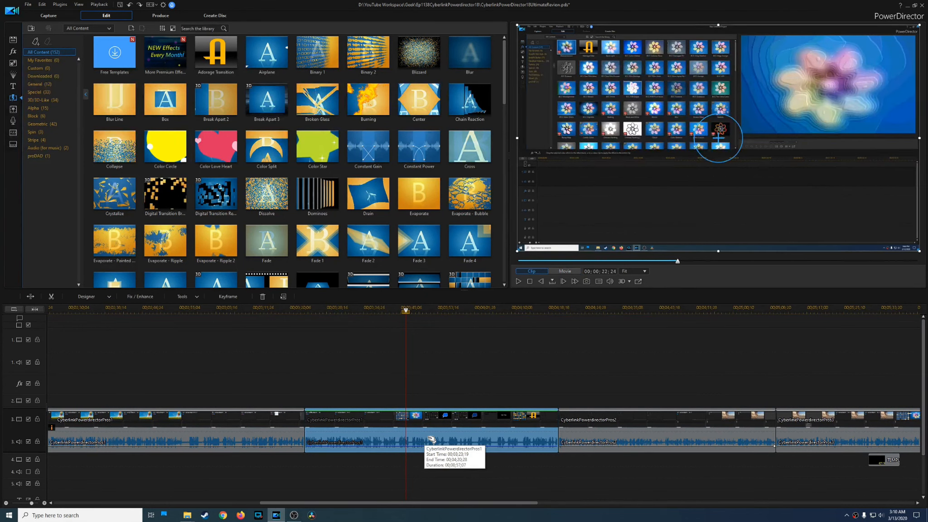
mouse_move(552, 348)
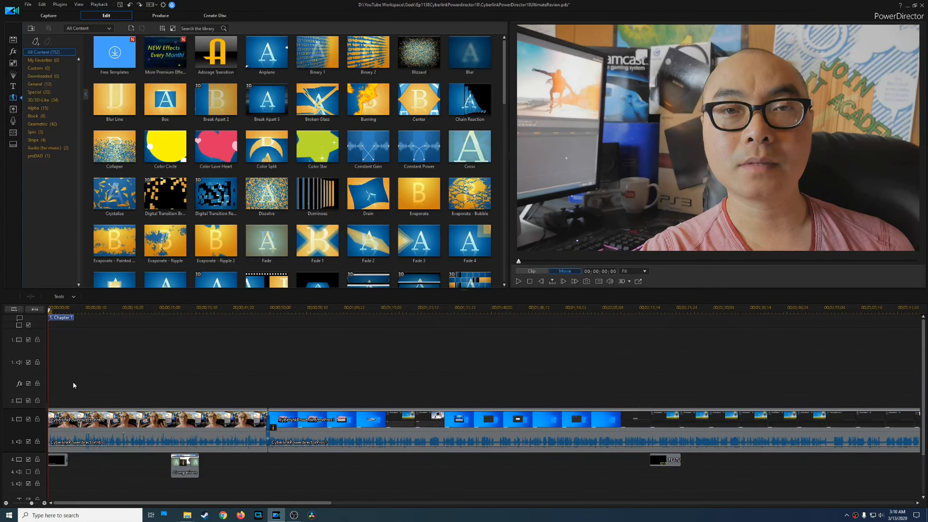
mouse_move(106, 377)
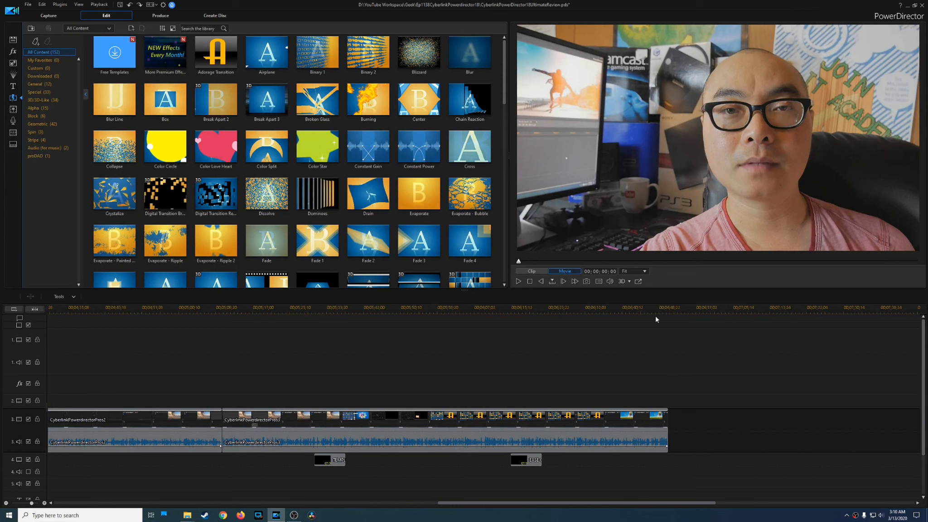
left_click(654, 313)
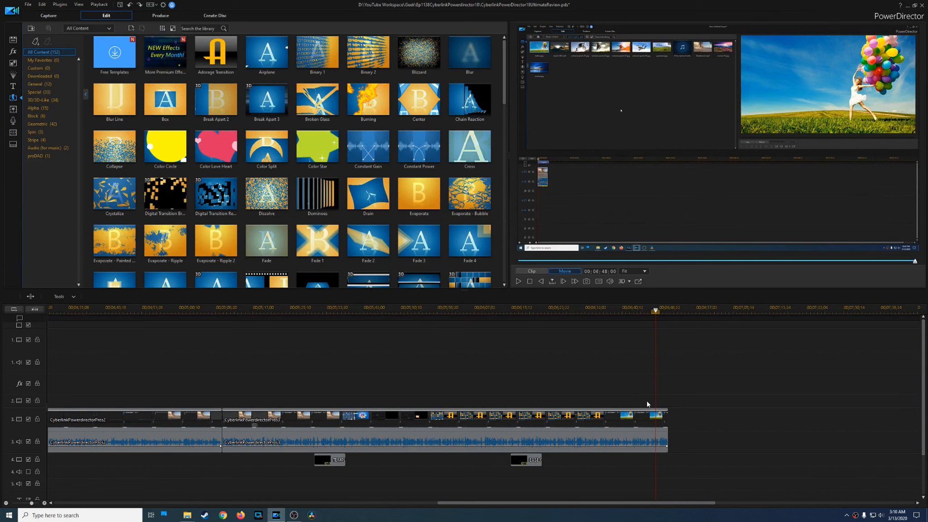
mouse_move(585, 318)
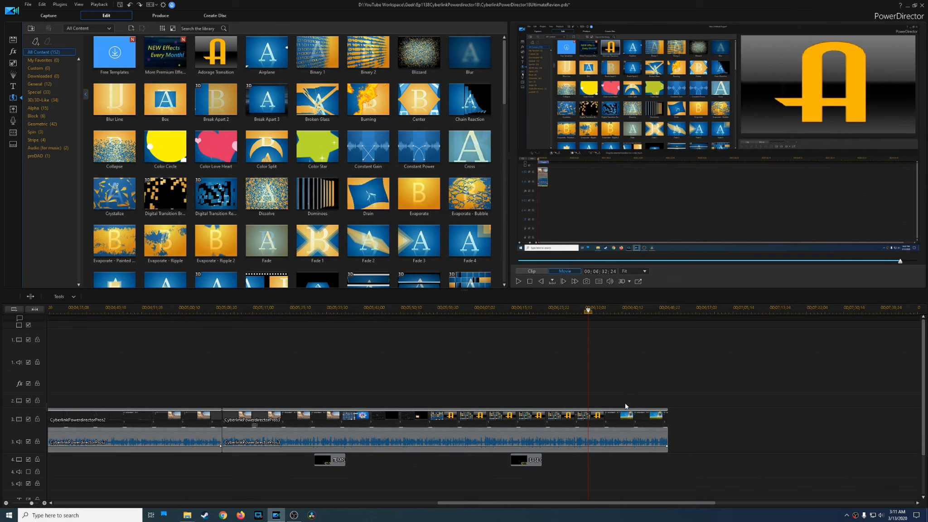
mouse_move(616, 390)
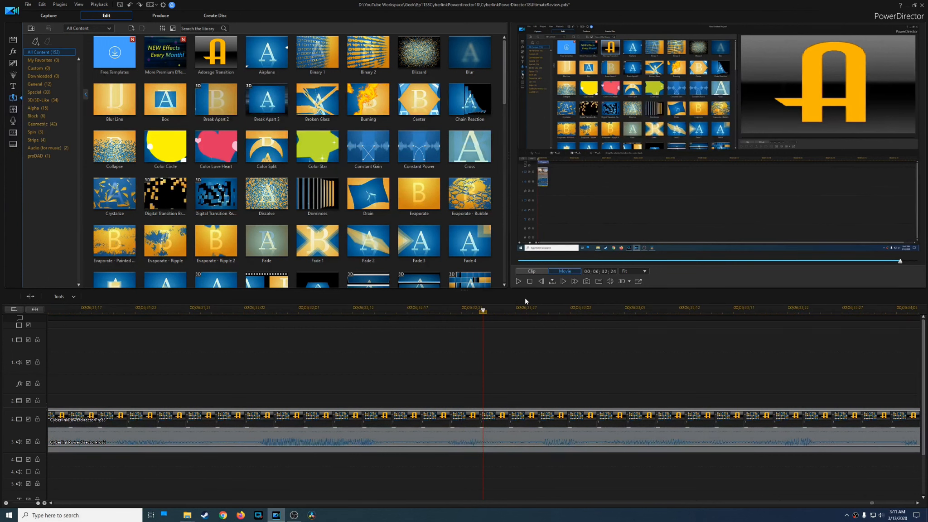
left_click(517, 281)
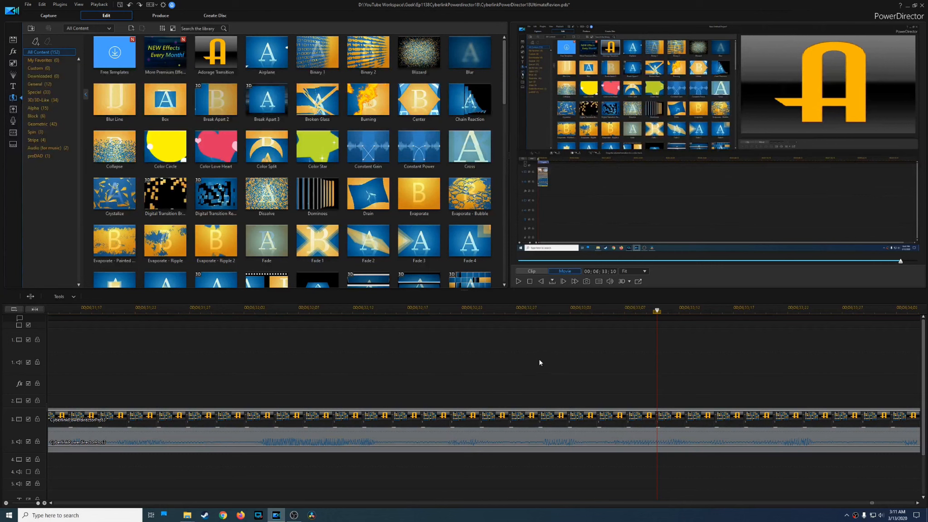
mouse_move(686, 379)
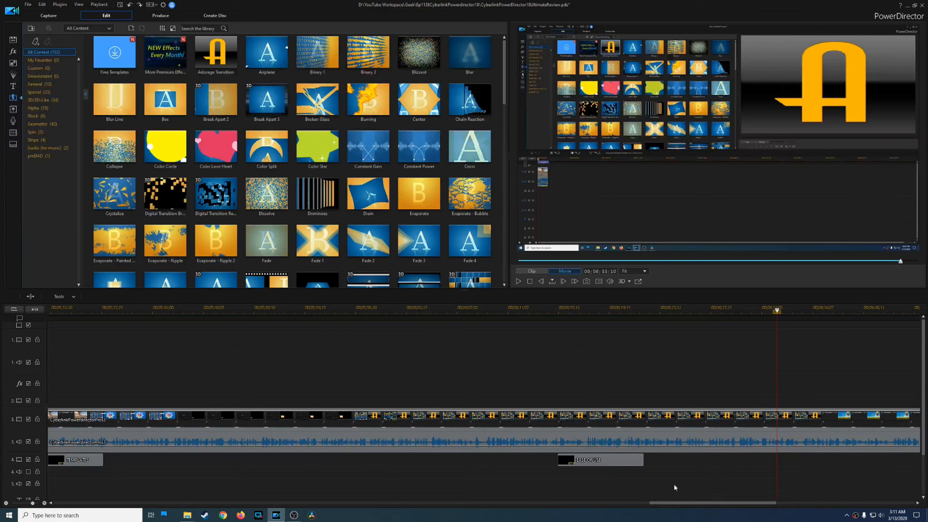
mouse_move(610, 377)
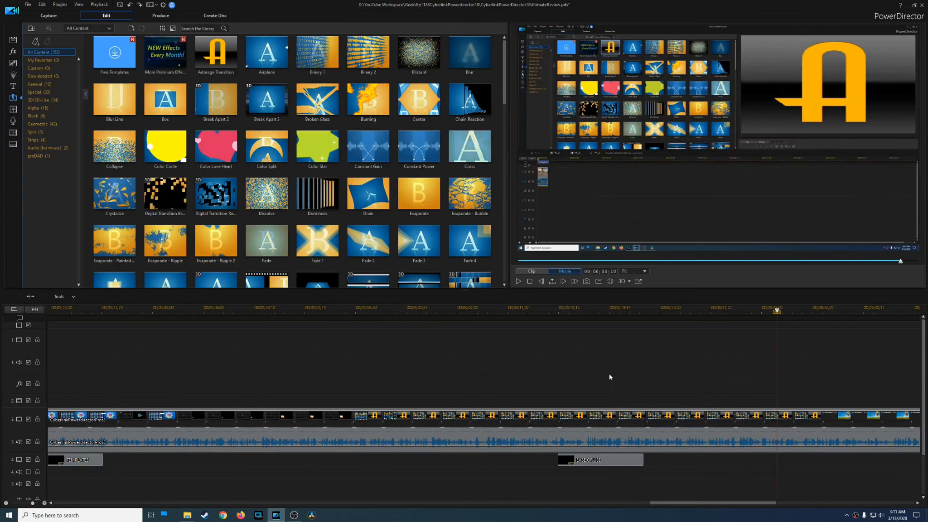